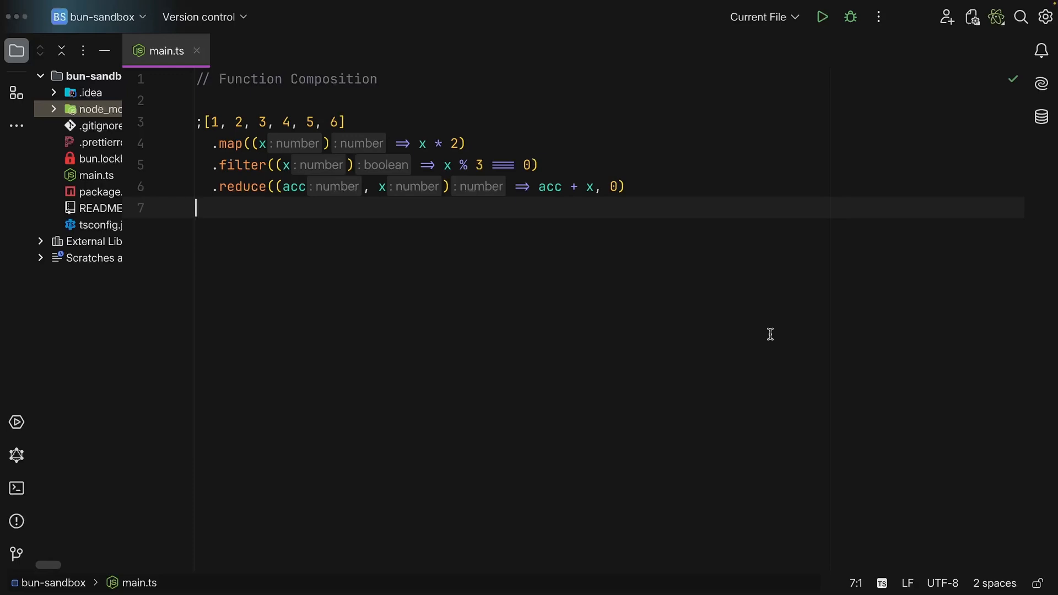
pyautogui.moveTo(219, 144)
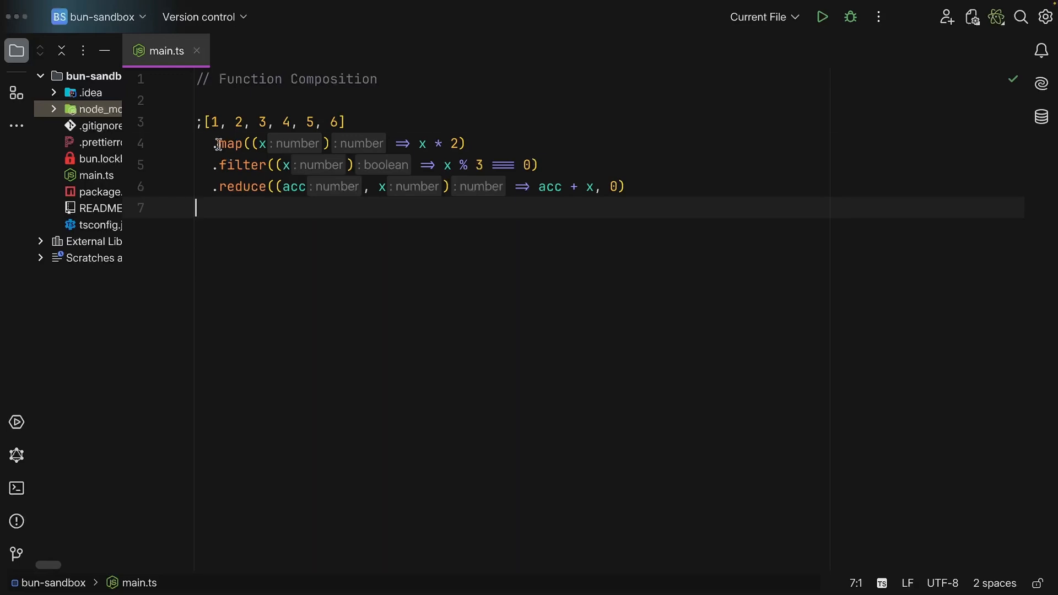
# Step: Place the caret after the reduce call so the chain can continue with toFixed(3)
pyautogui.doubleClick(229, 143)
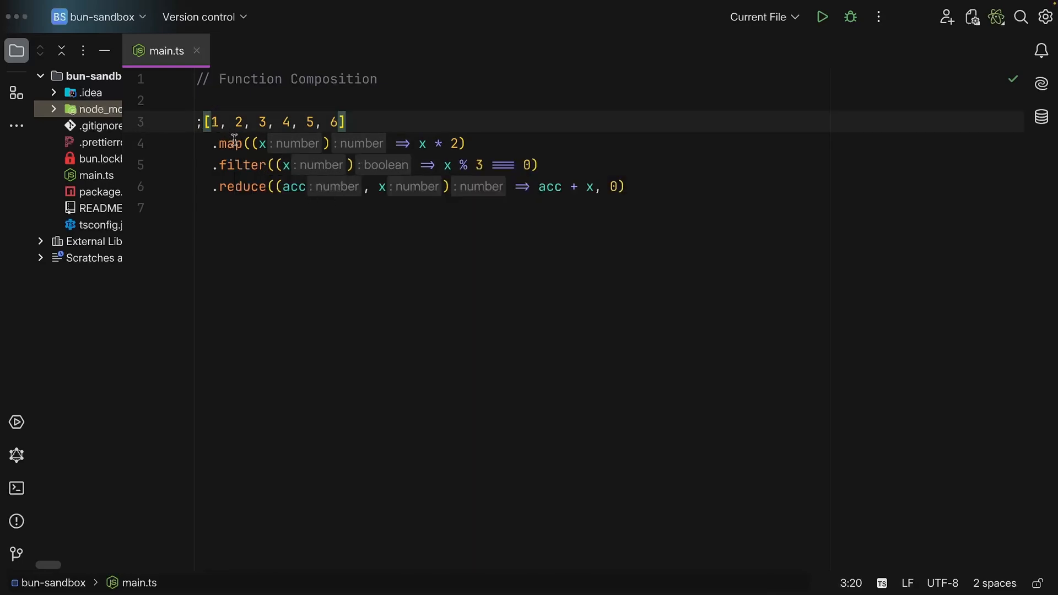
pyautogui.moveTo(232, 144)
pyautogui.write('.toFixed(3')
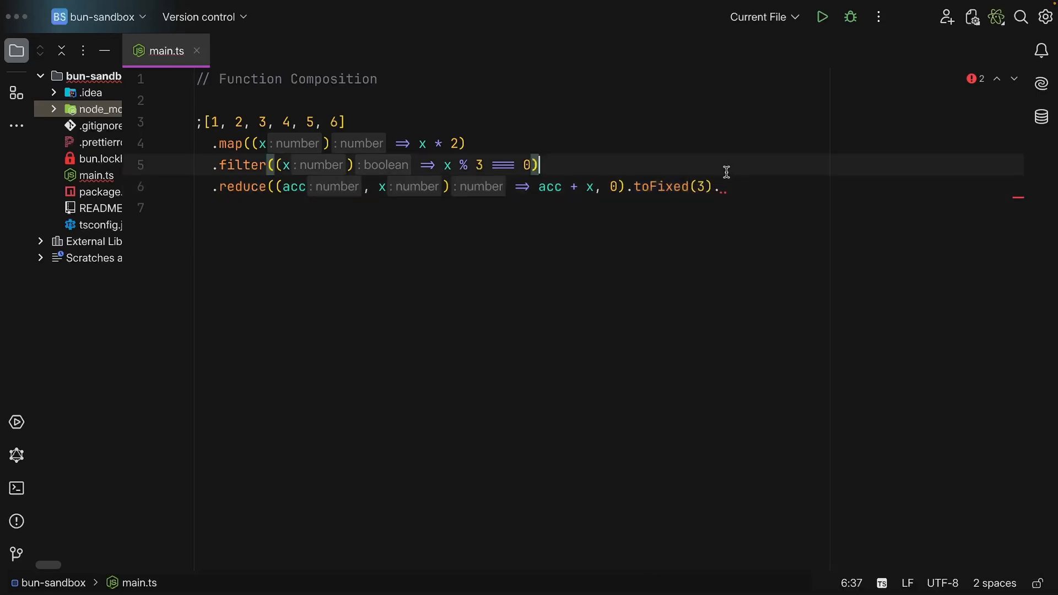
# Step: Append .charAt(0).toUpperCase() to the chain and start an import on line 1
pyautogui.write('.charAt(0).toUpperCase()')
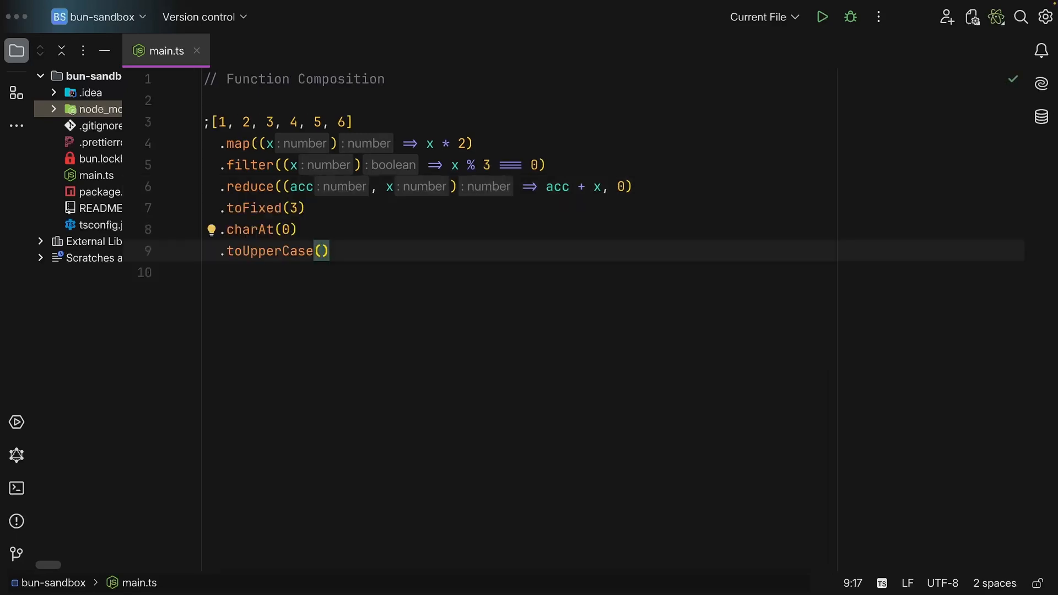
pyautogui.moveTo(418, 80)
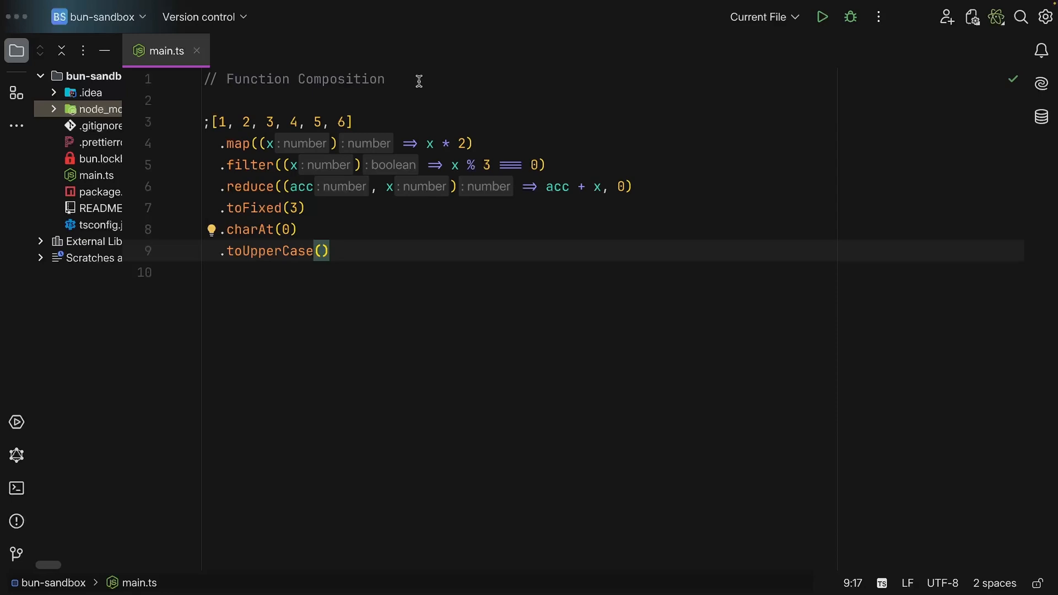
pyautogui.write('import {pipe')
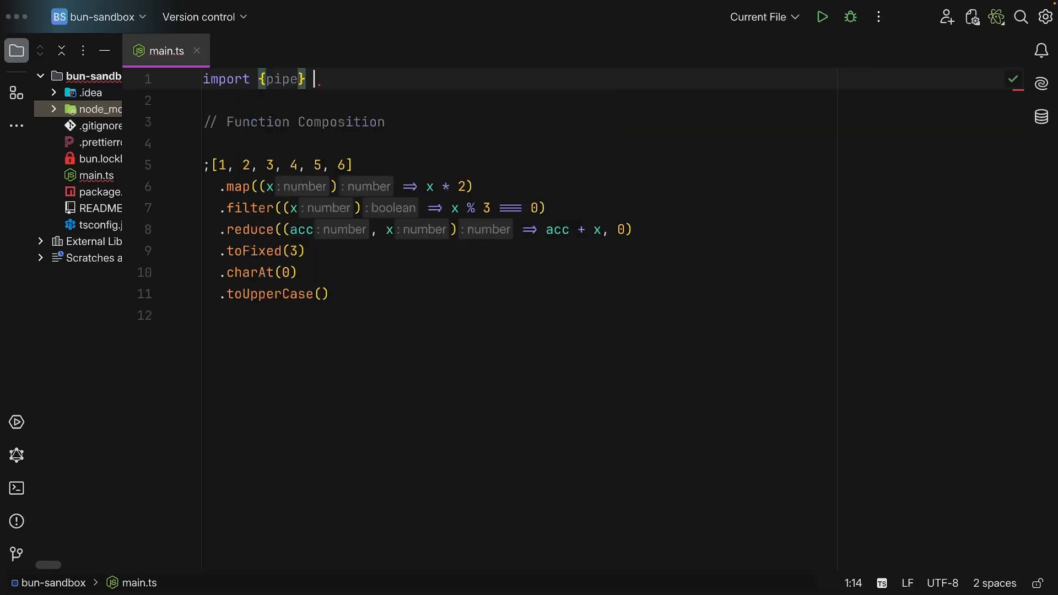
# Step: Import pipe from "effect" and write pipe(5) with an identity step and console.log(input)
pyautogui.write('from "effect"')
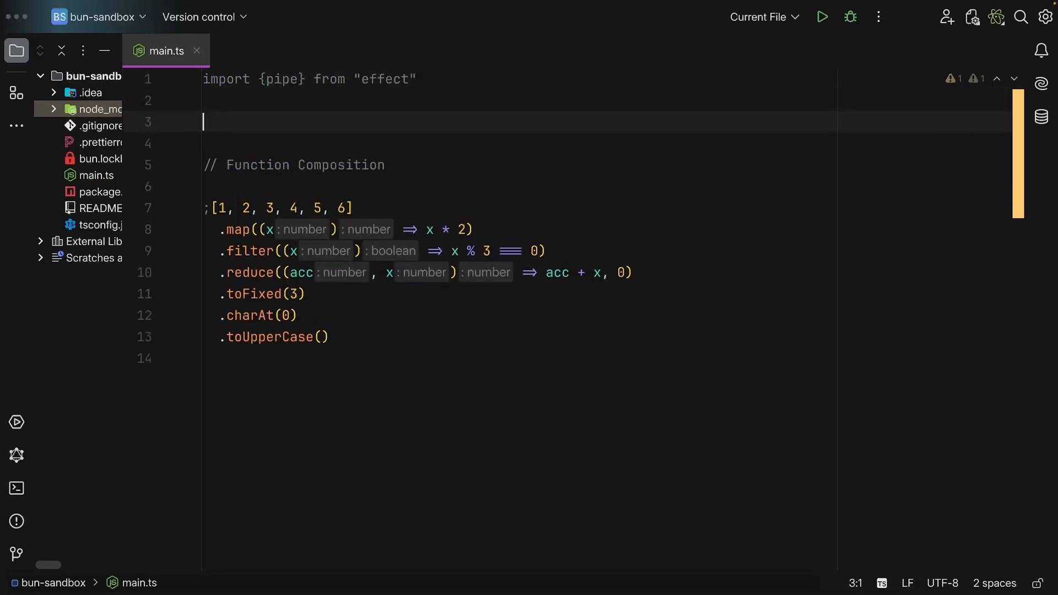
pyautogui.write('pipe(\\n  5\\n)')
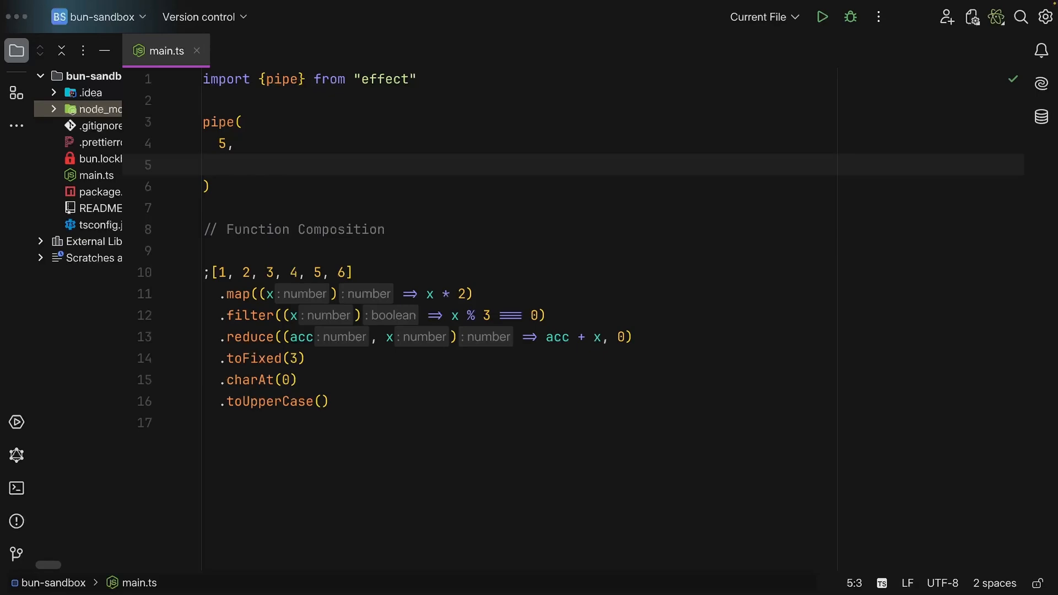
pyautogui.write('(input) => input,')
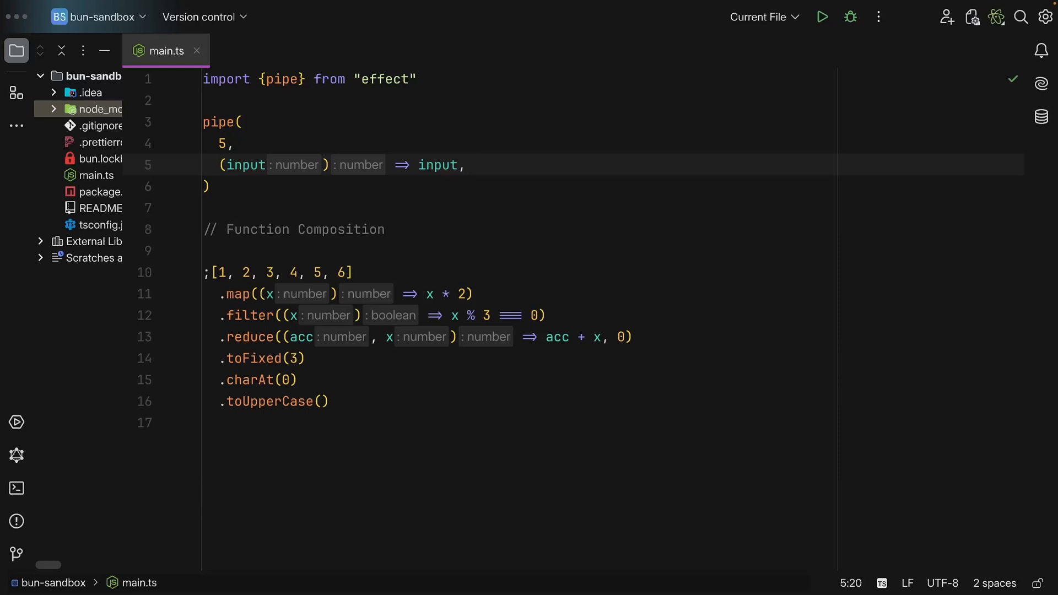
pyautogui.click(467, 164)
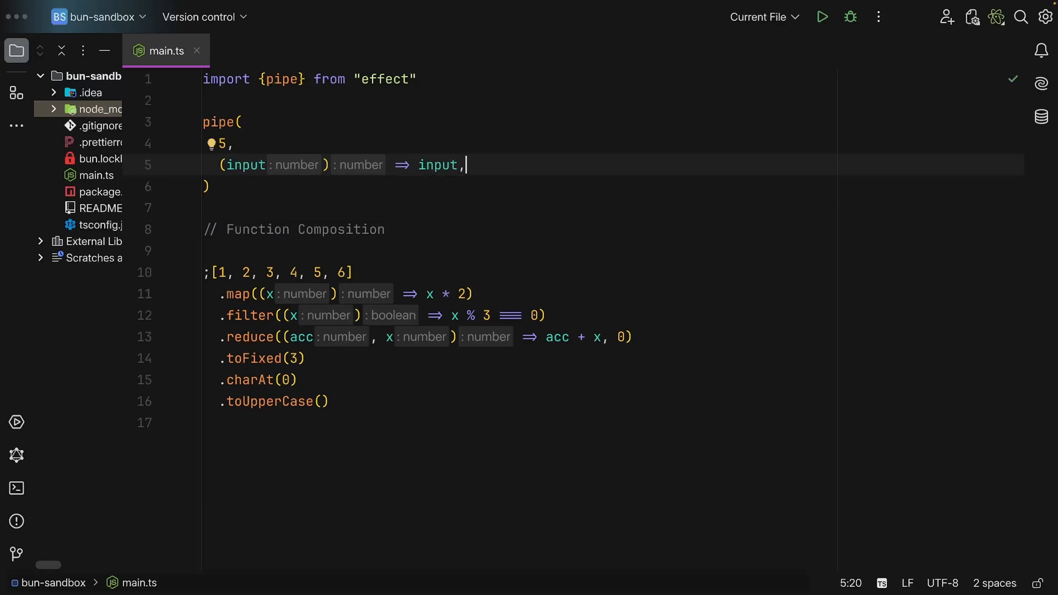
pyautogui.press('Enter')
pyautogui.write('(input) =>')
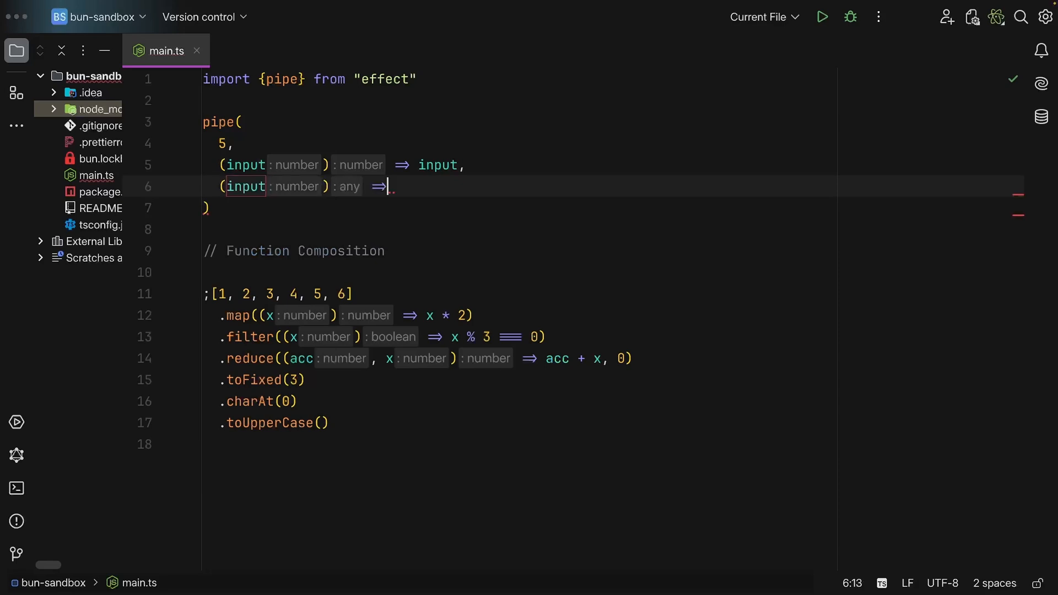
pyautogui.write('console.log(input),')
pyautogui.write('(input) => input,')
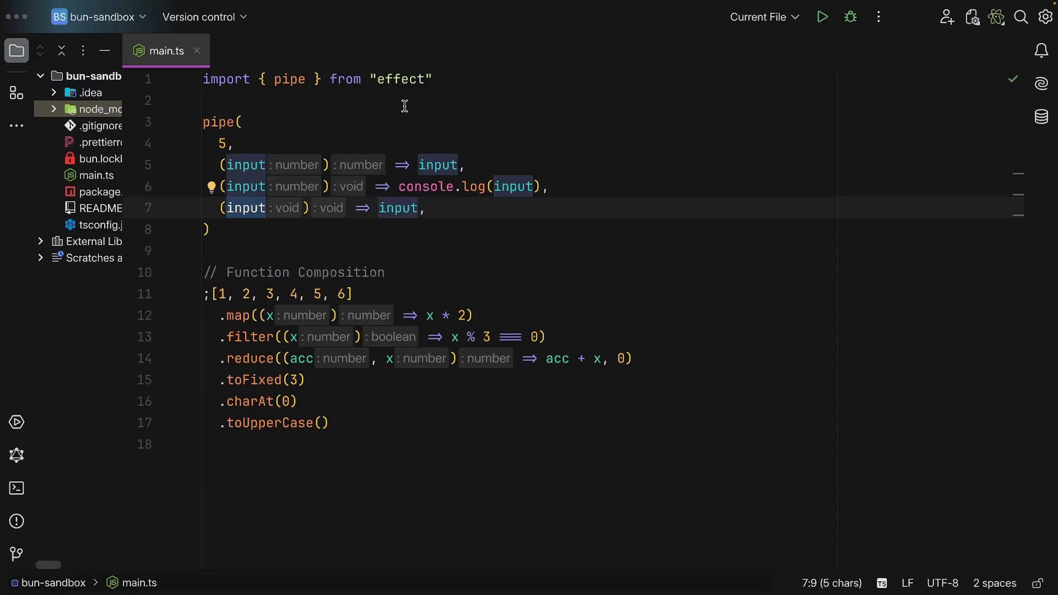
pyautogui.moveTo(475, 186)
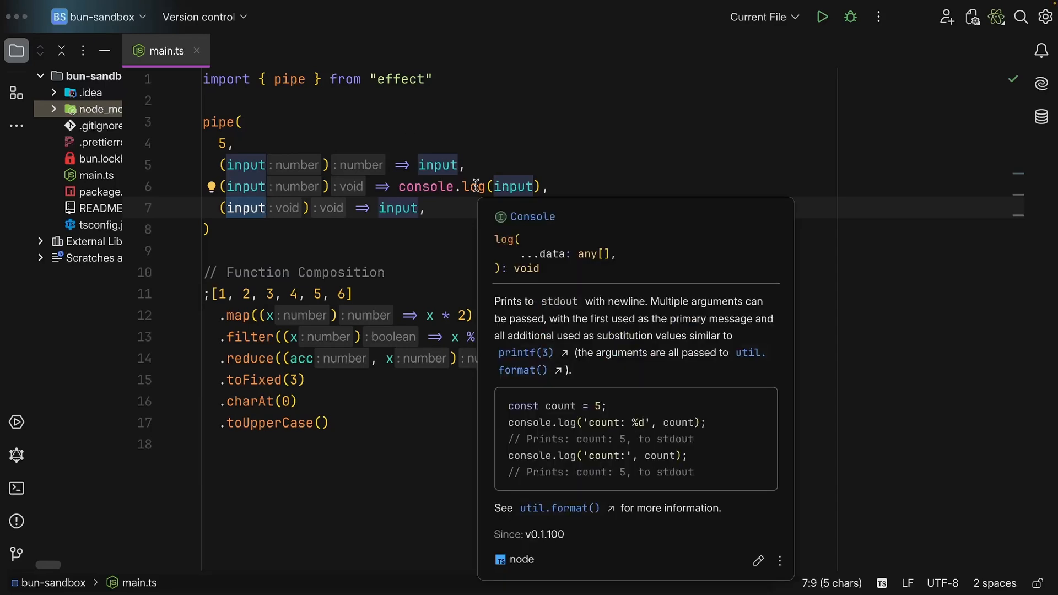
pyautogui.moveTo(539, 184)
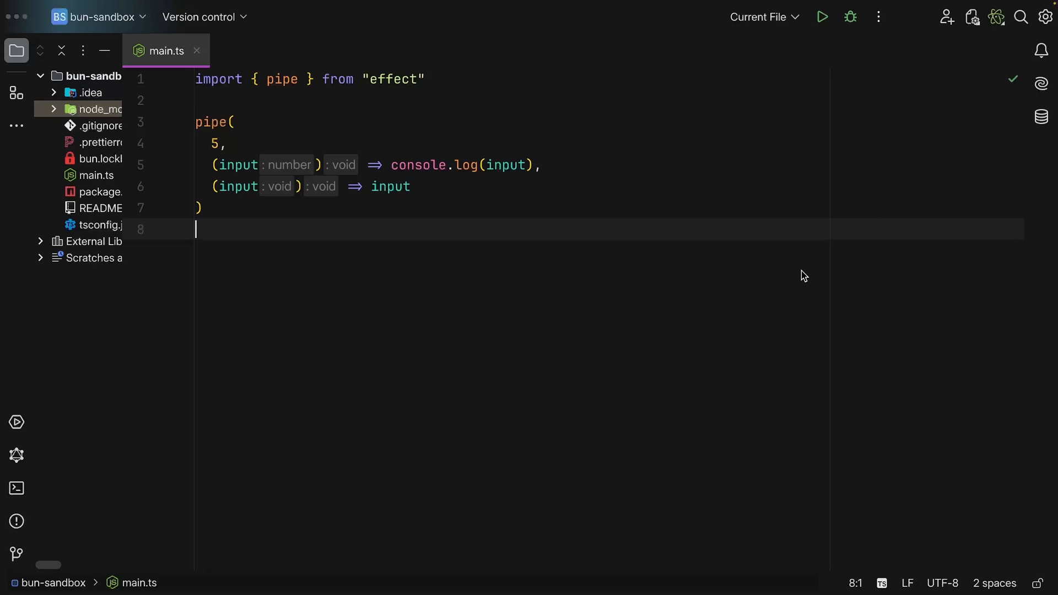
# Step: Replace console.log's argument with "hello" and assign the pipe to const result
pyautogui.doubleClick(506, 165)
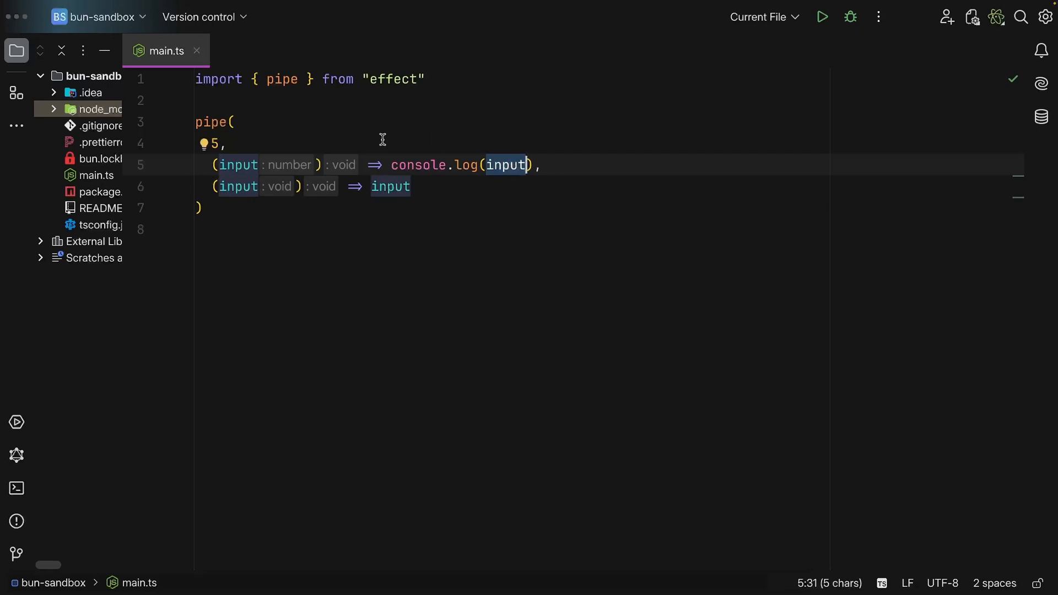
pyautogui.moveTo(455, 165)
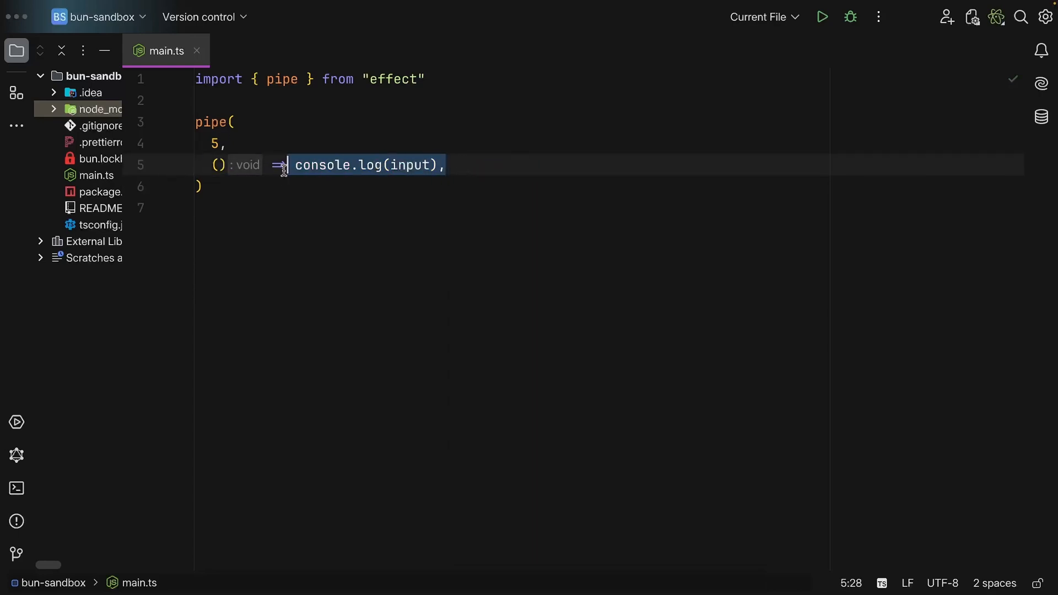
pyautogui.write('"hello"')
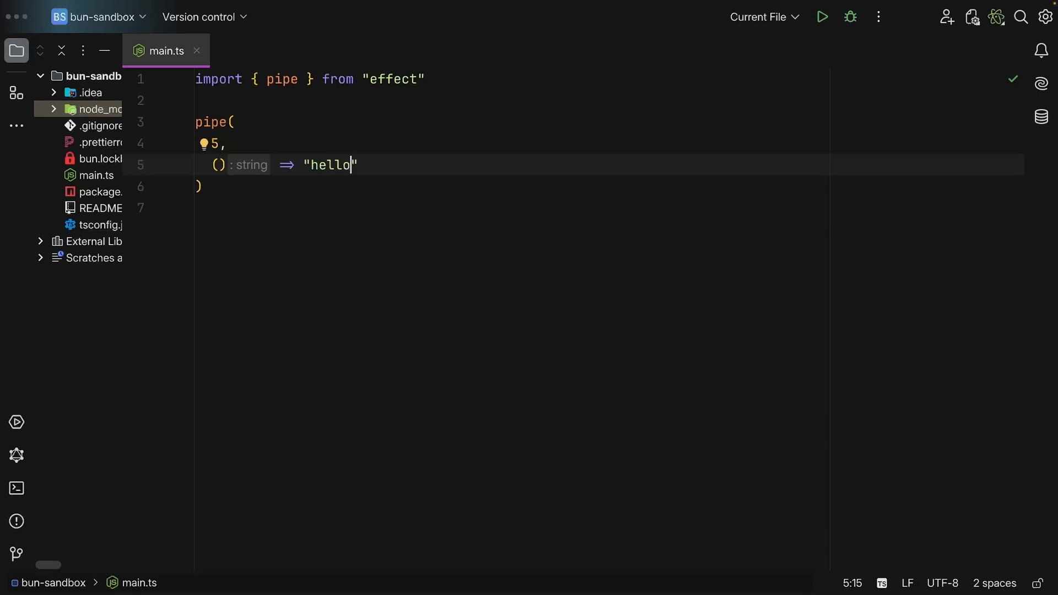
pyautogui.write('const result =')
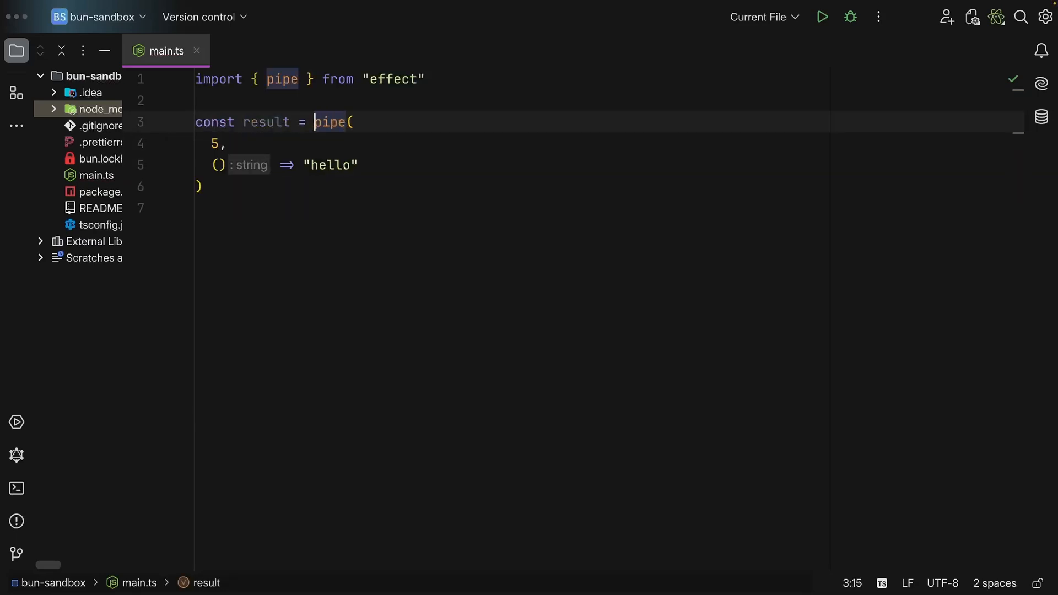
pyautogui.moveTo(271, 126)
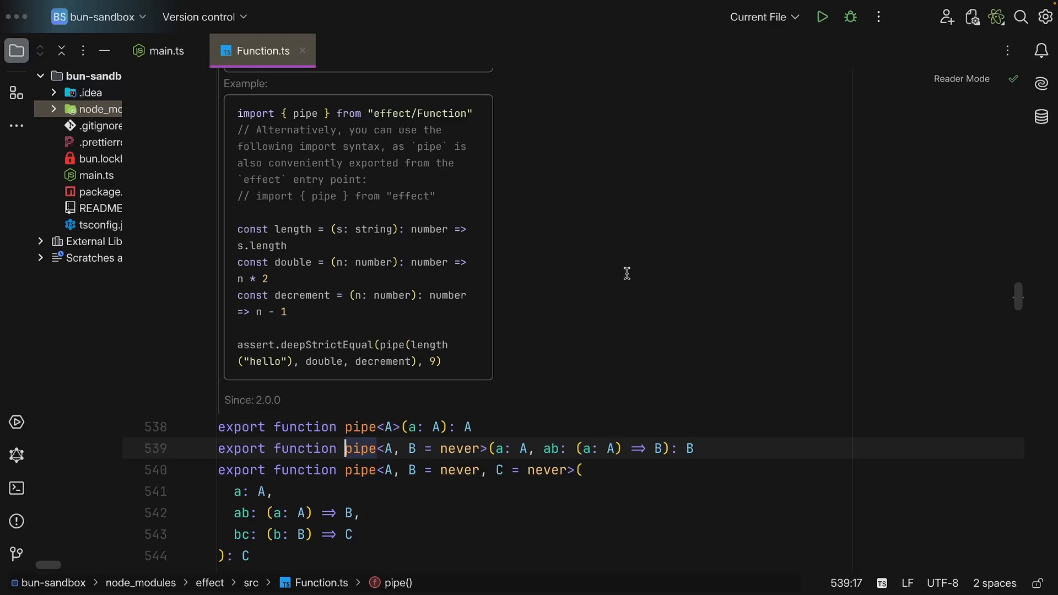
# Step: Browse Effect's pipe overloads in Function.ts, inspecting type parameter A
pyautogui.scroll(-3)
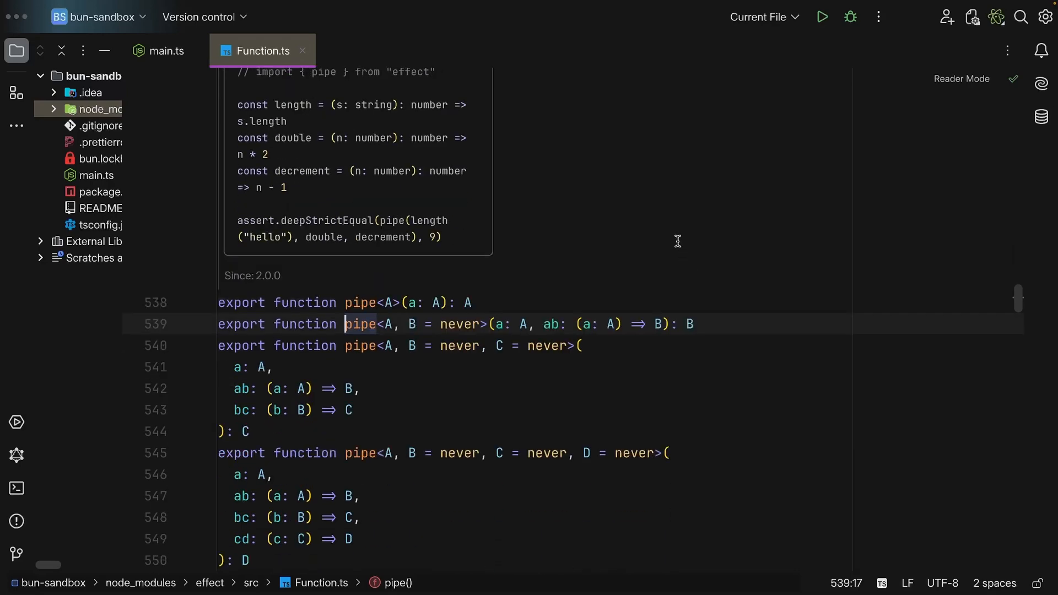
pyautogui.scroll(-3)
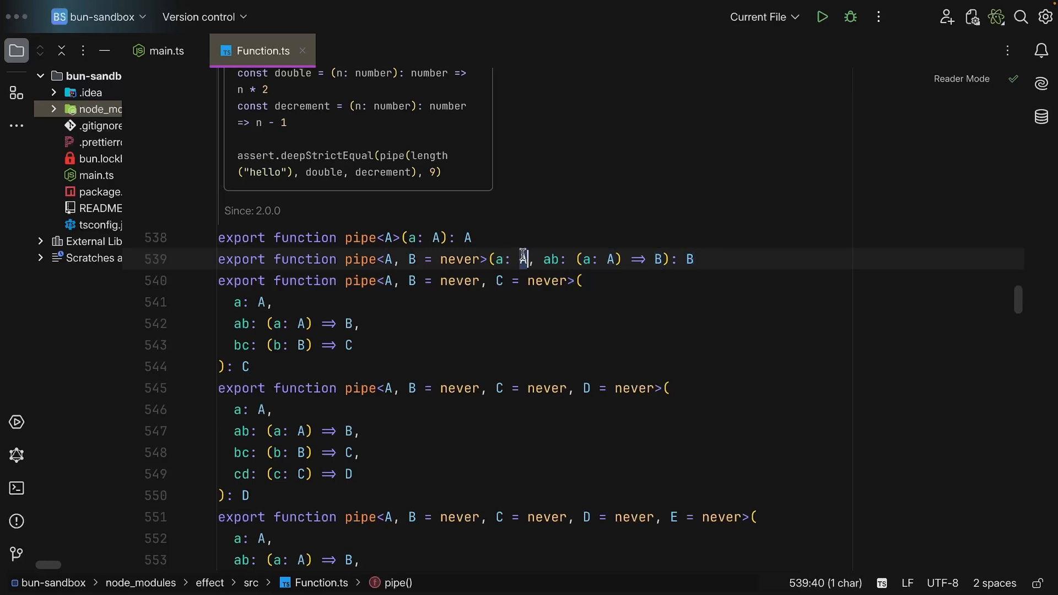
pyautogui.doubleClick(552, 259)
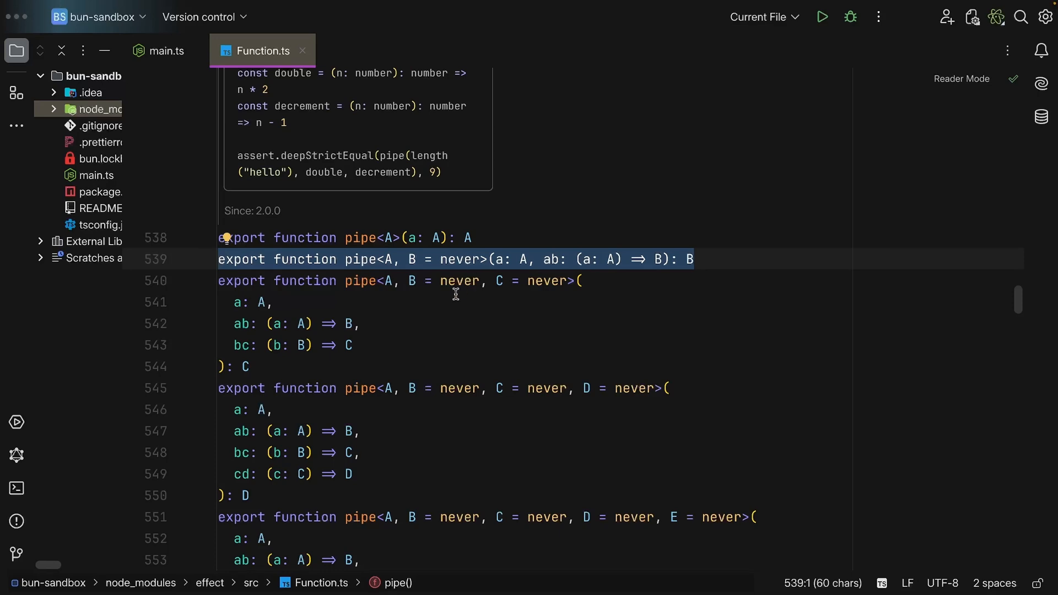
pyautogui.moveTo(485, 296)
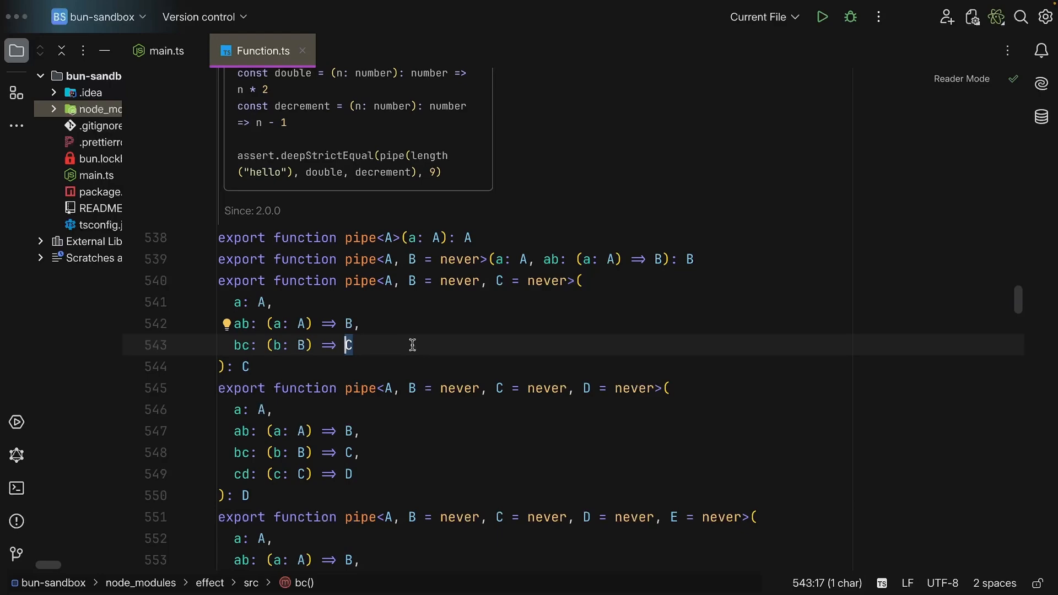
pyautogui.scroll(-3)
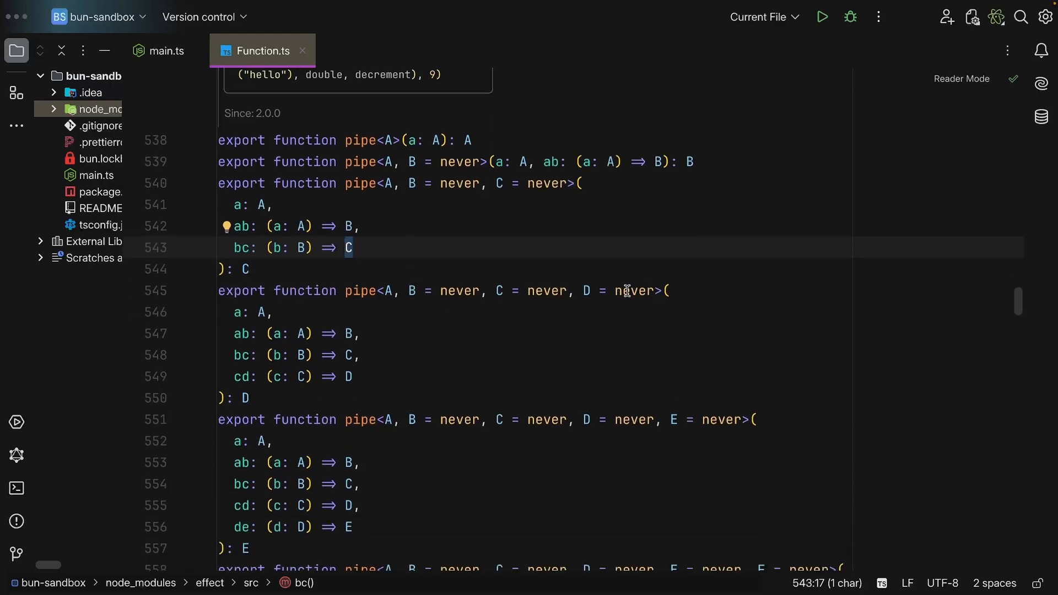
pyautogui.scroll(-3)
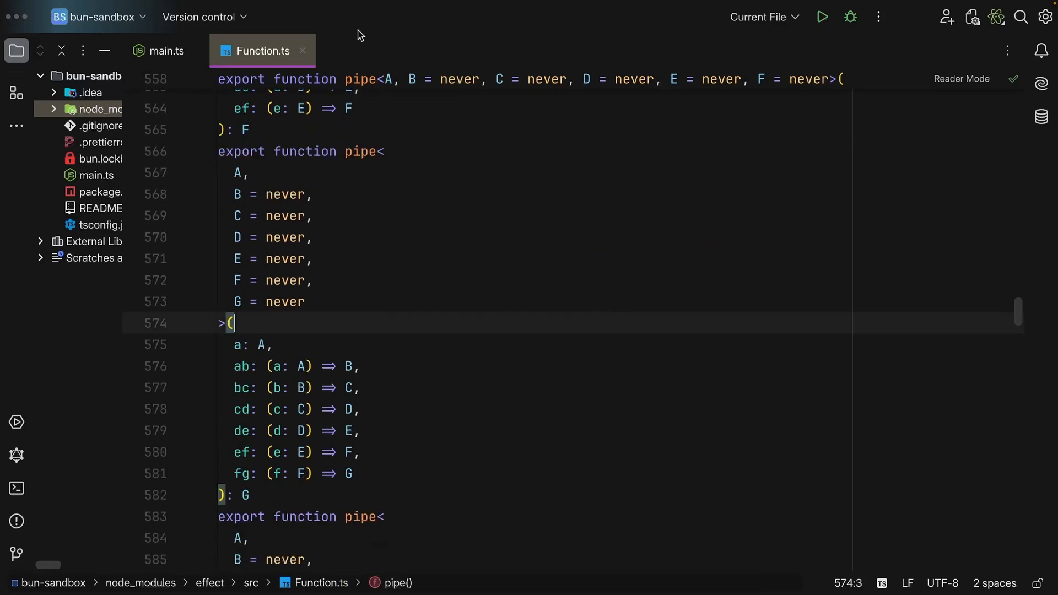
pyautogui.click(164, 51)
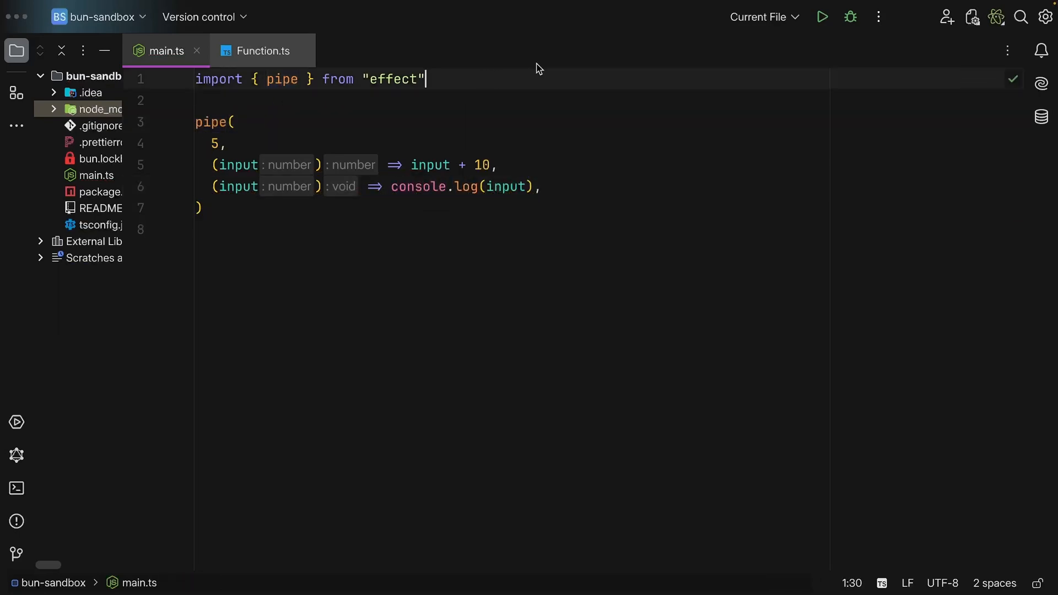
# Step: Define a curried const add helper over num and swap in console.log as the logging step
pyautogui.write('const add')
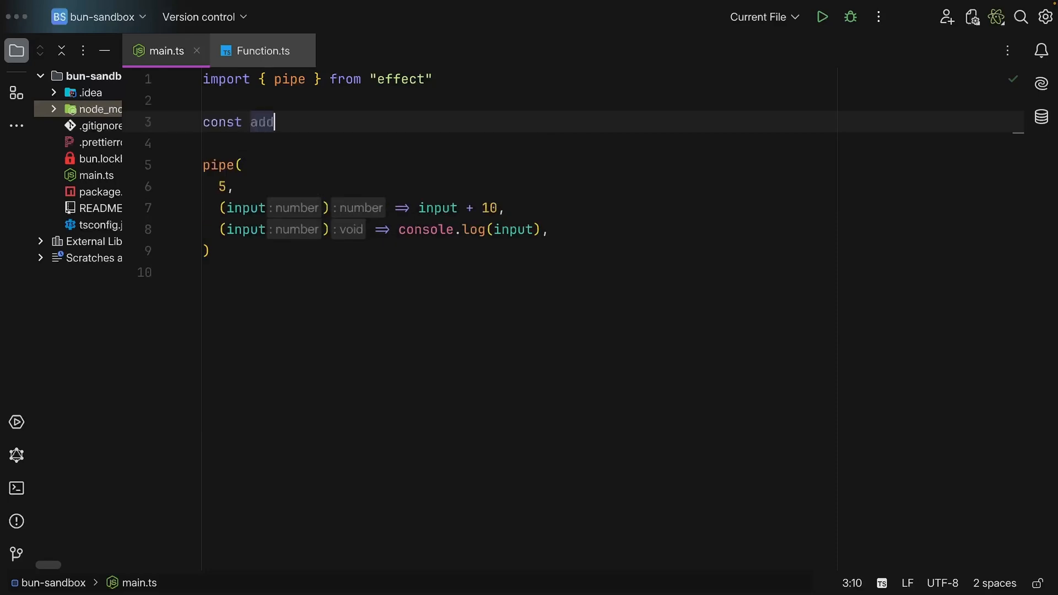
pyautogui.write(': any = (num')
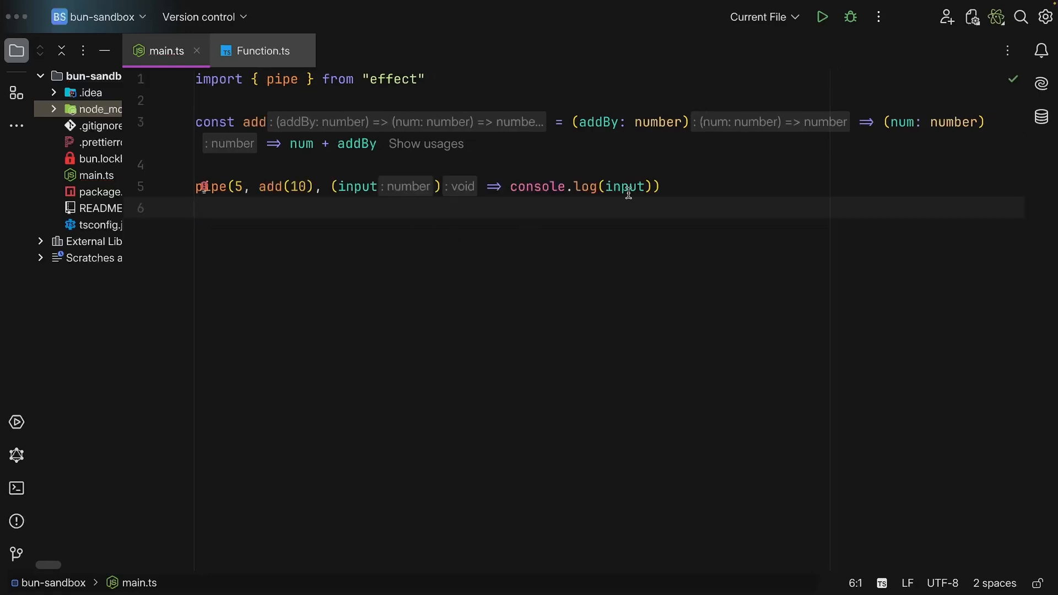
pyautogui.moveTo(330, 187); pyautogui.dragTo(659, 186)
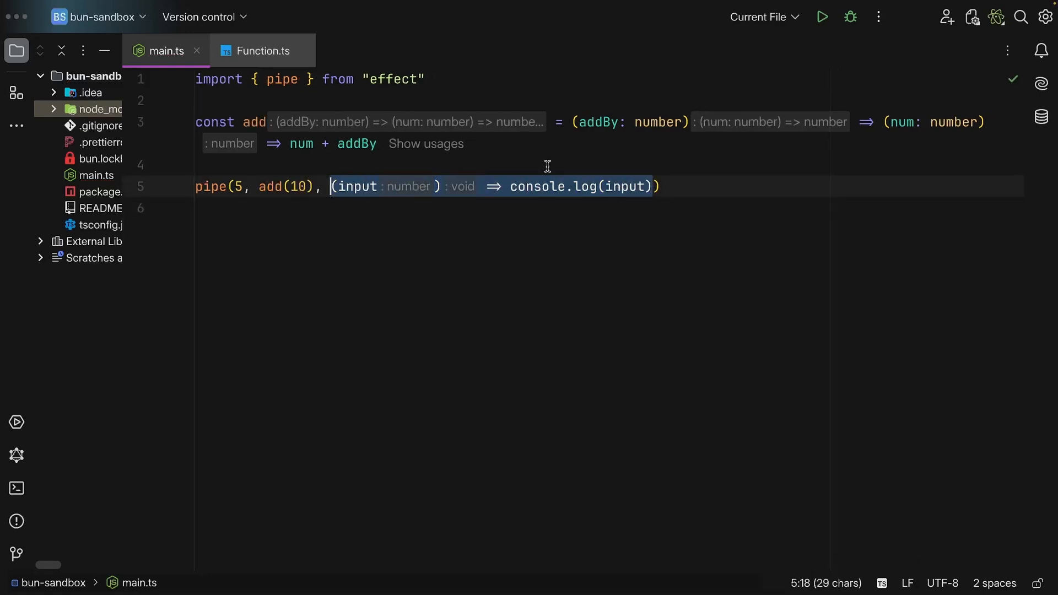
pyautogui.write('console.log')
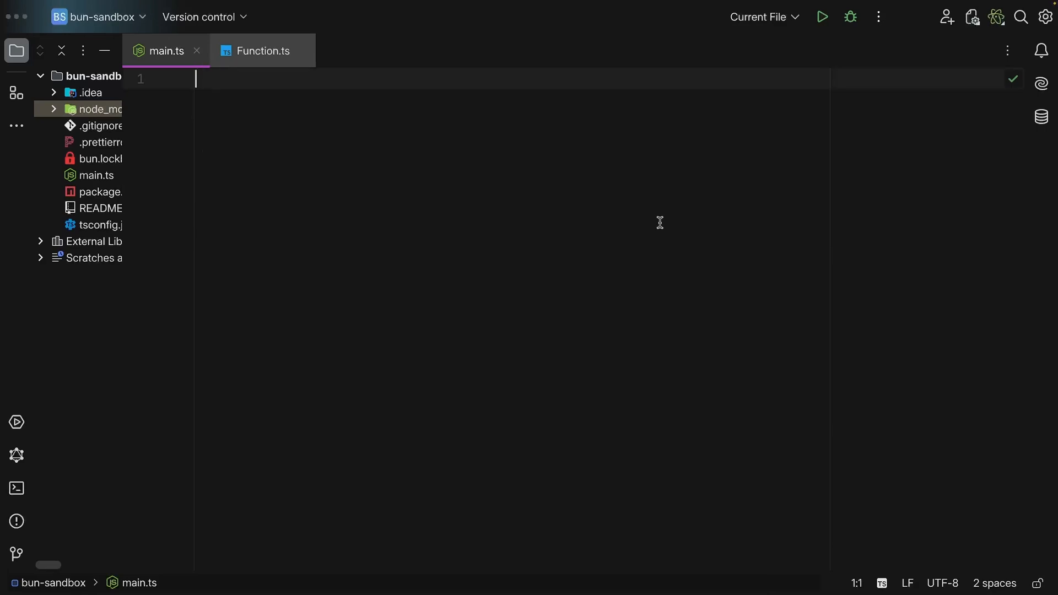
# Step: Under a // flow comment, define processNumber piping x to a 'result is' string, called with 5
pyautogui.write('//')
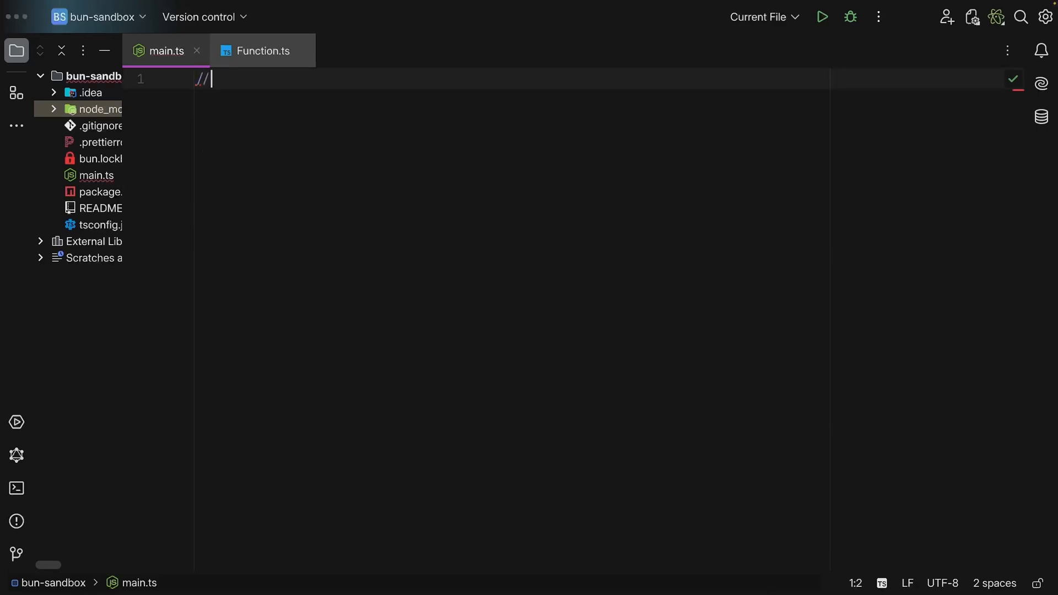
pyautogui.write('flow')
pyautogui.write('con')
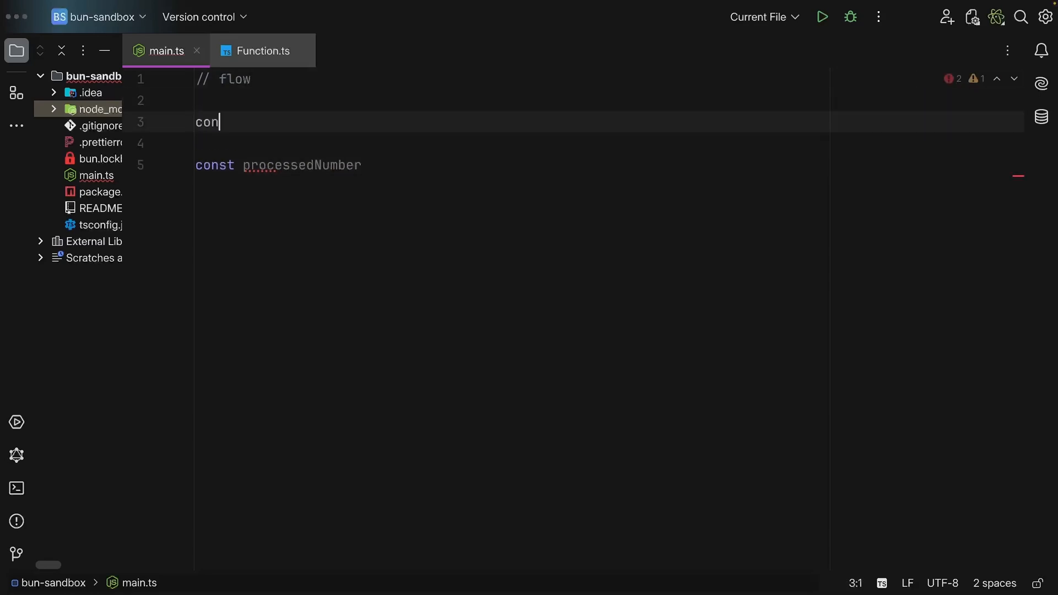
pyautogui.write('st processNumber = (x: number) => pipe(')
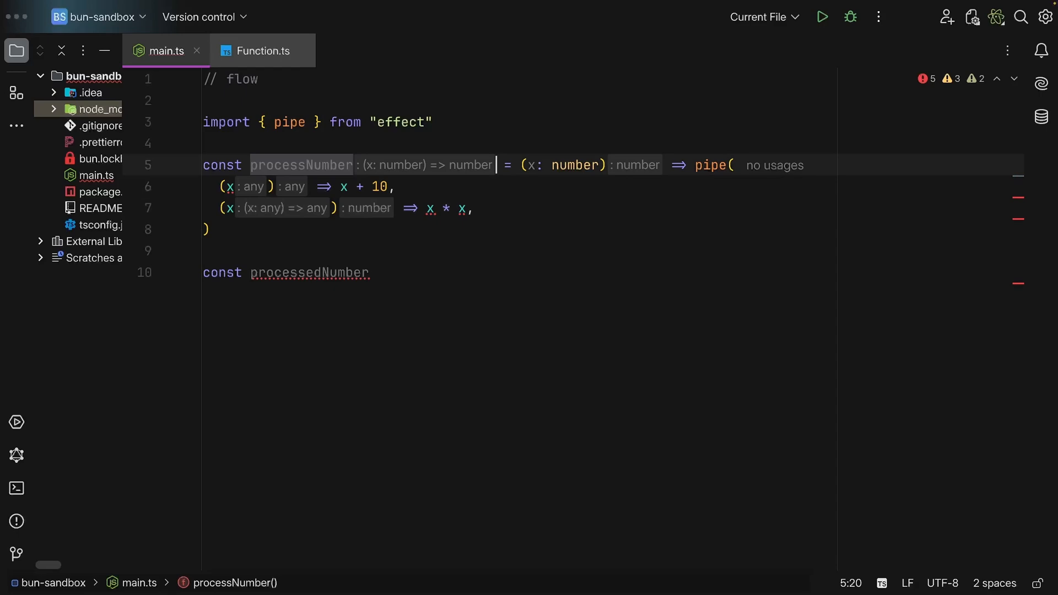
pyautogui.write('x,')
pyautogui.write('(x) => `The')
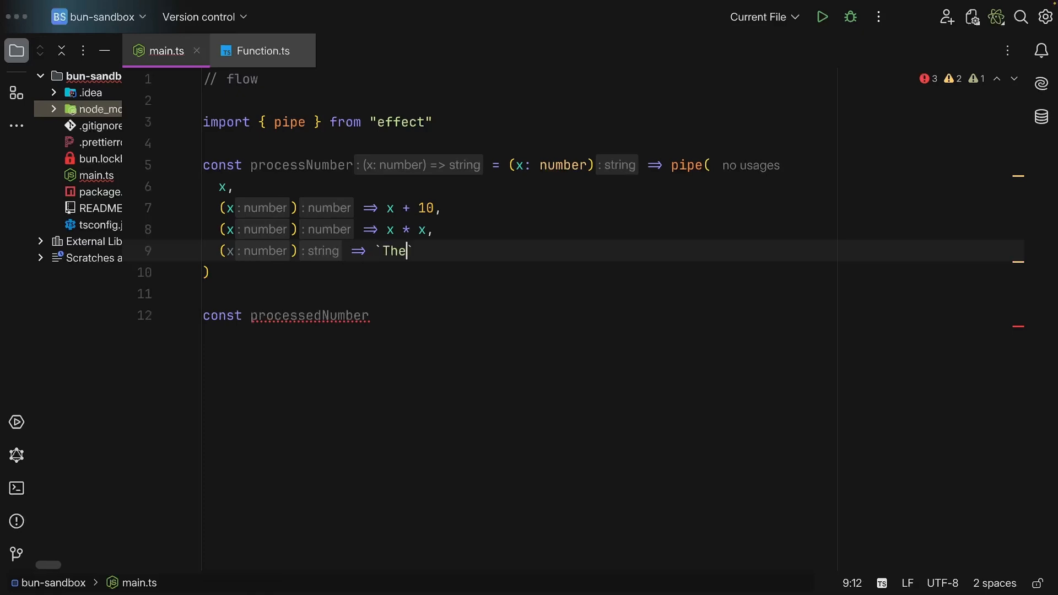
pyautogui.write('result is ${x')
pyautogui.click(614, 316)
pyautogui.write(' = processNumber(')
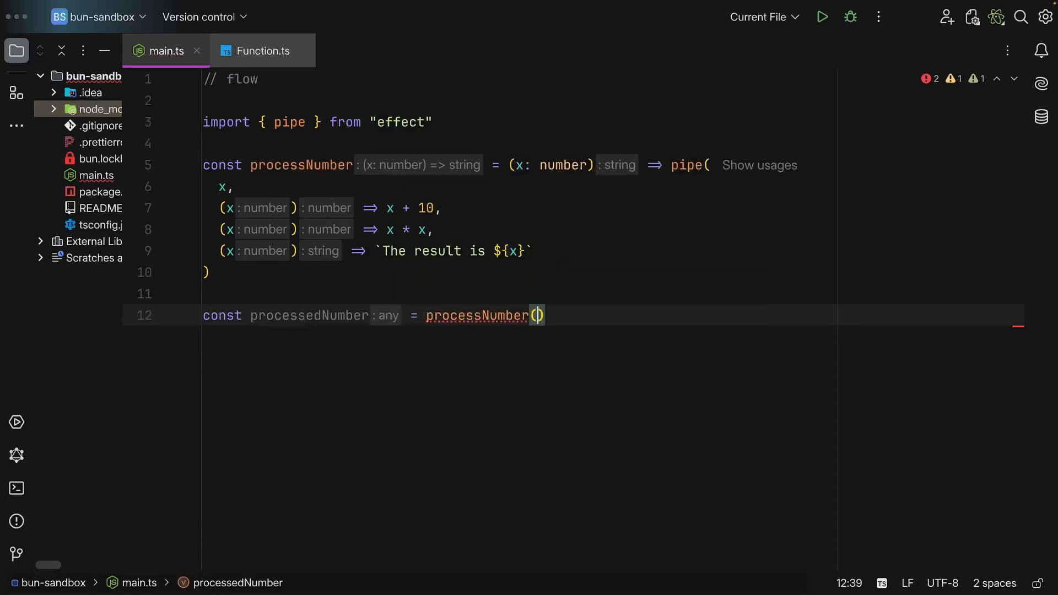
pyautogui.write('5')
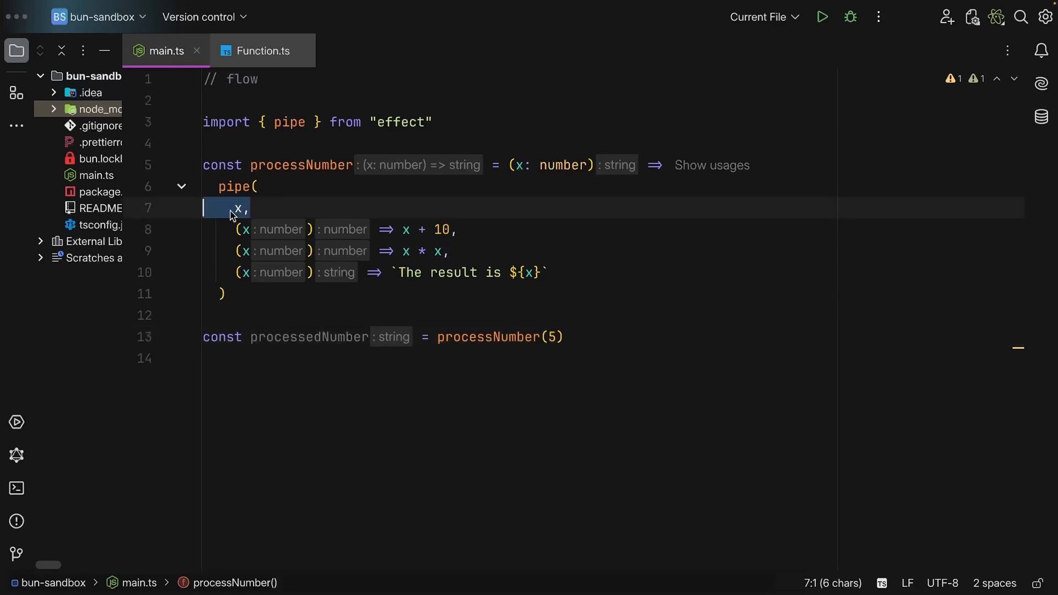
pyautogui.moveTo(517, 165)
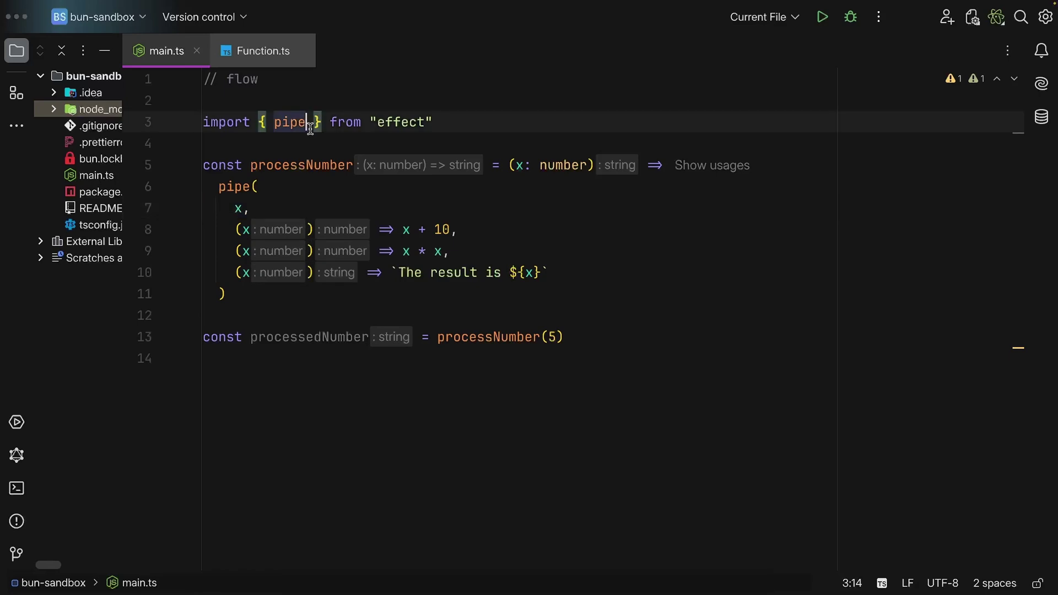
# Step: Add flow to the effect import and define processNumber2 as a flow starting with (x: number)
pyautogui.write(', flow')
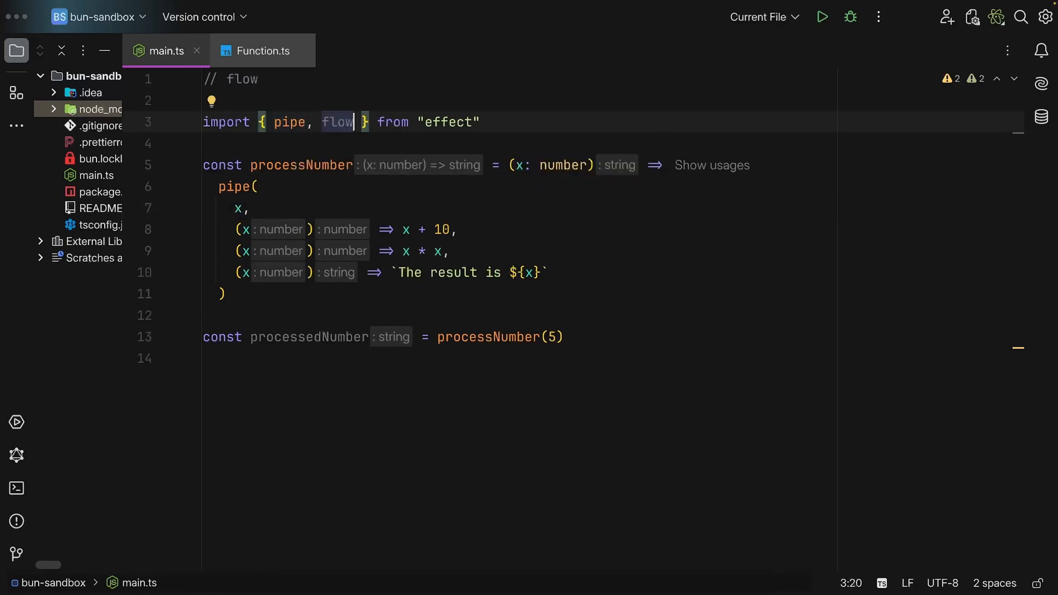
pyautogui.write('const pr')
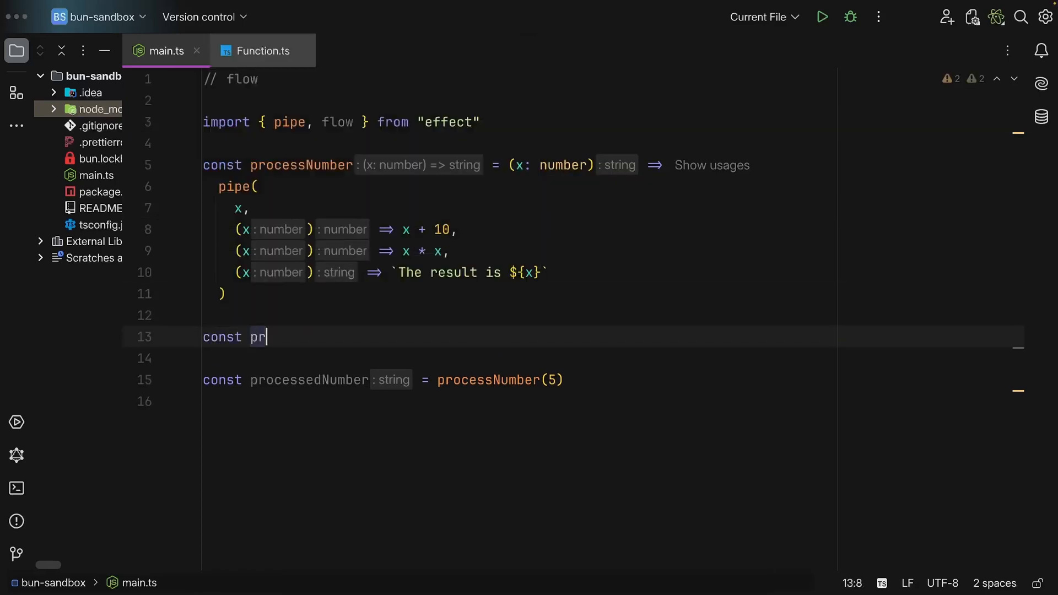
pyautogui.write('ocessNumber2 = flow(')
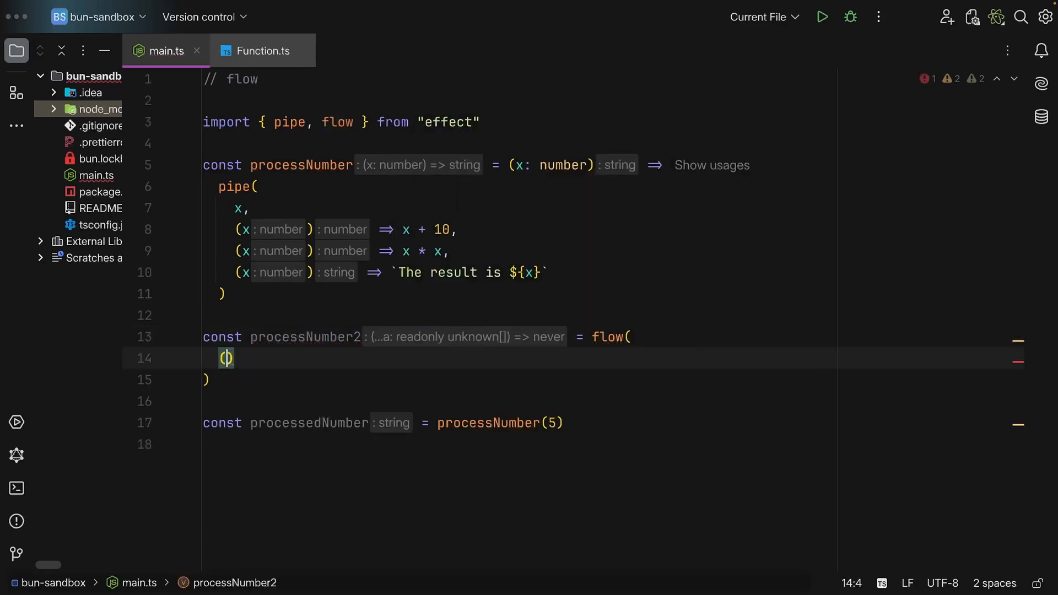
pyautogui.write('x: number')
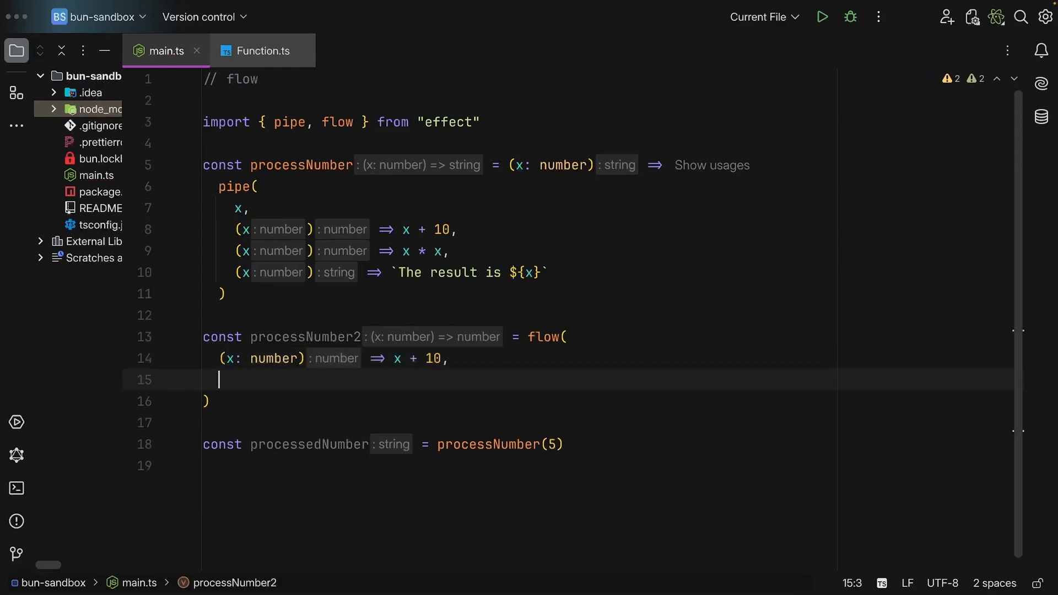
pyautogui.write('(x) =>')
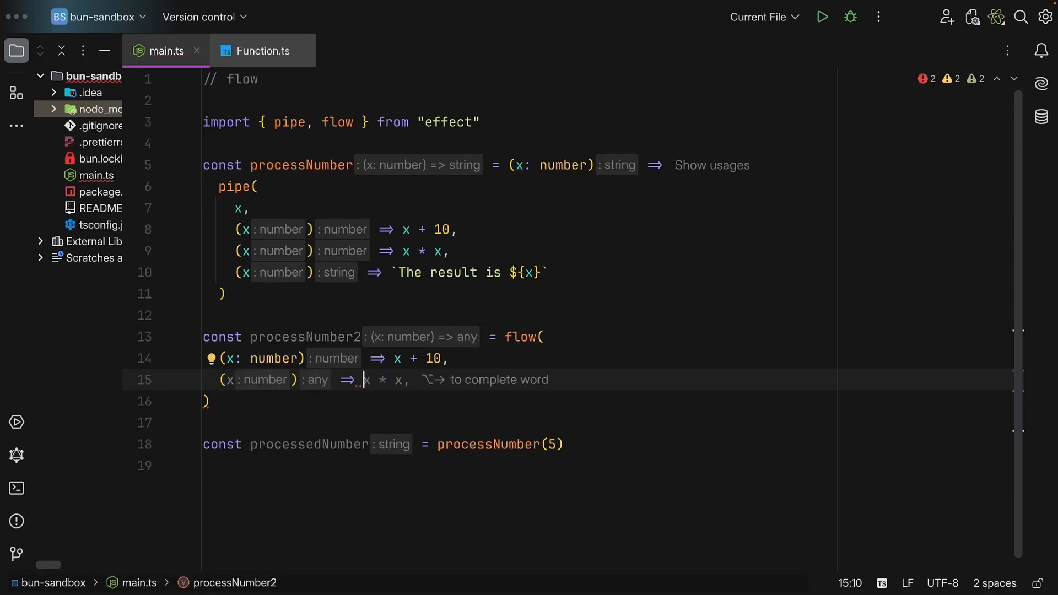
pyautogui.moveTo(544, 255)
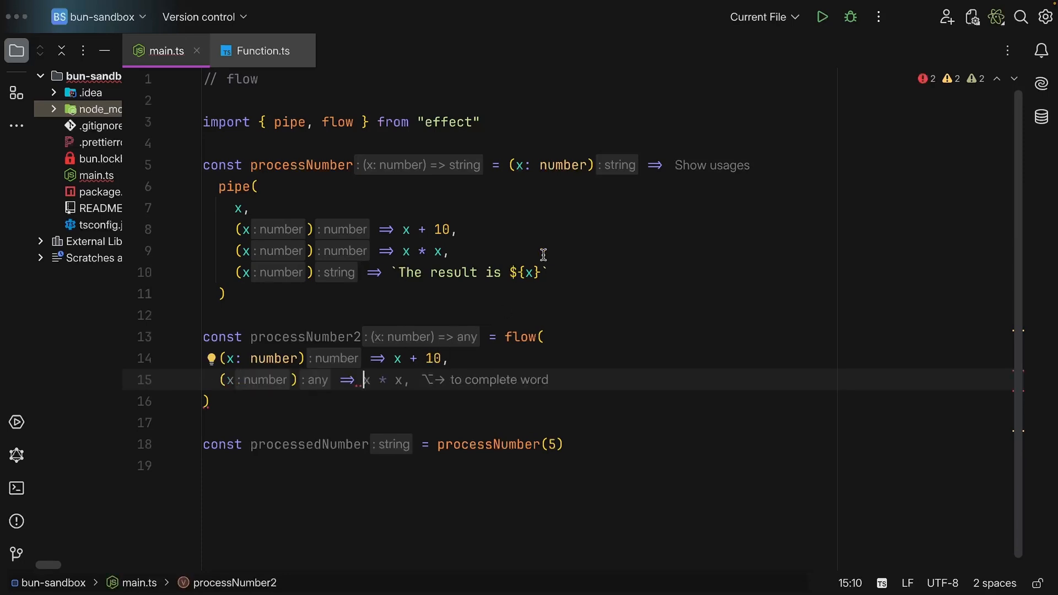
pyautogui.write('x')
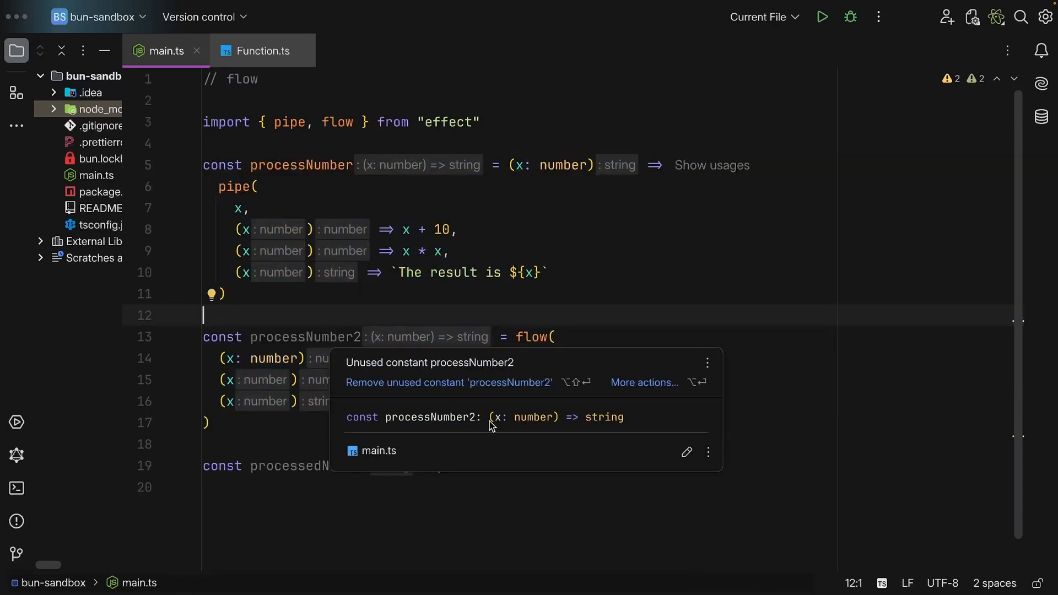
pyautogui.moveTo(521, 427)
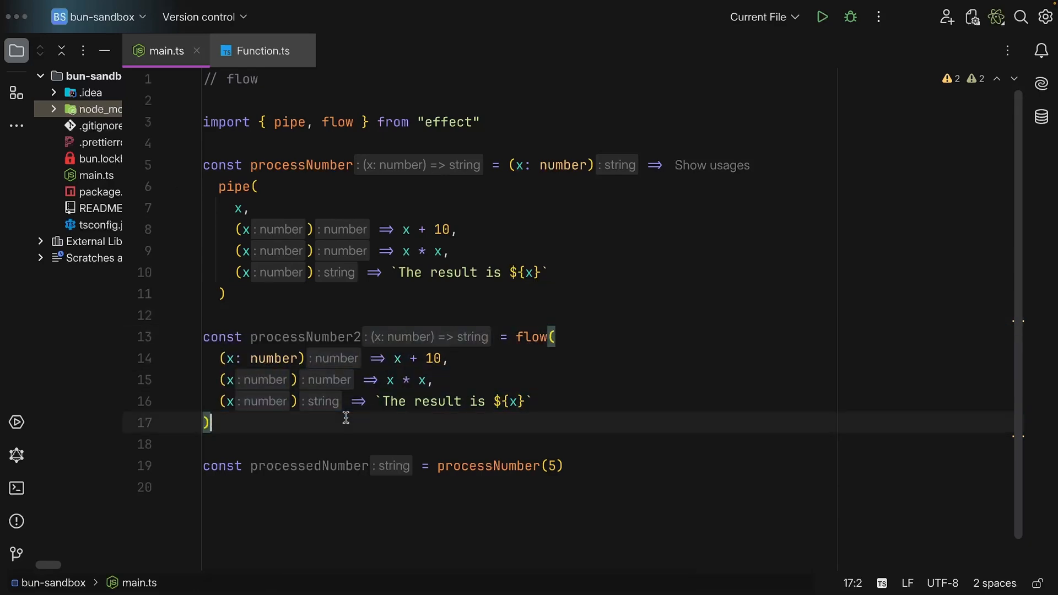
pyautogui.moveTo(537, 337)
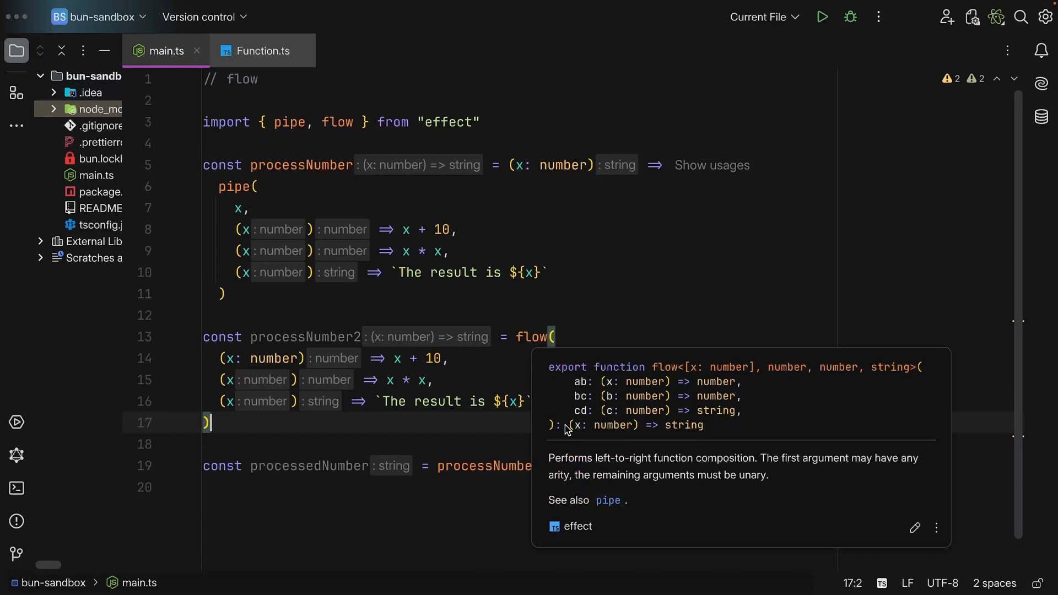
pyautogui.moveTo(720, 432)
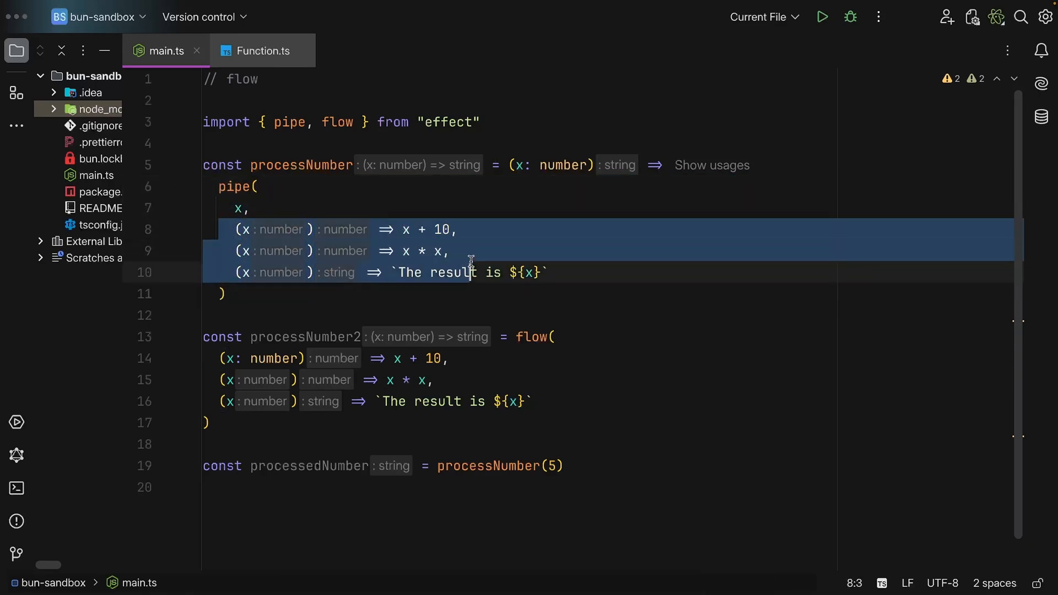
pyautogui.click(226, 294)
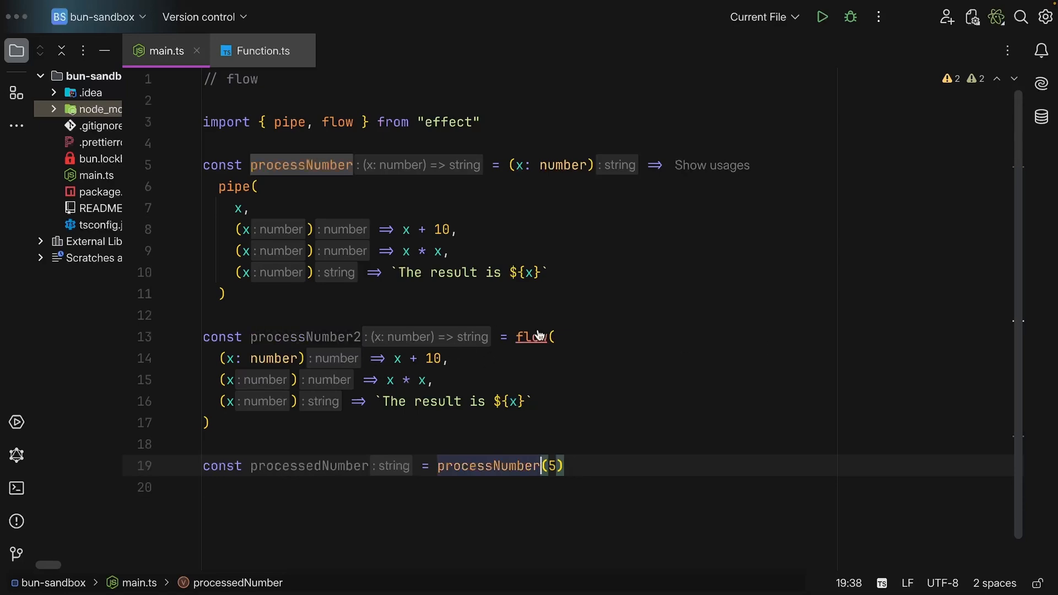
pyautogui.click(534, 337)
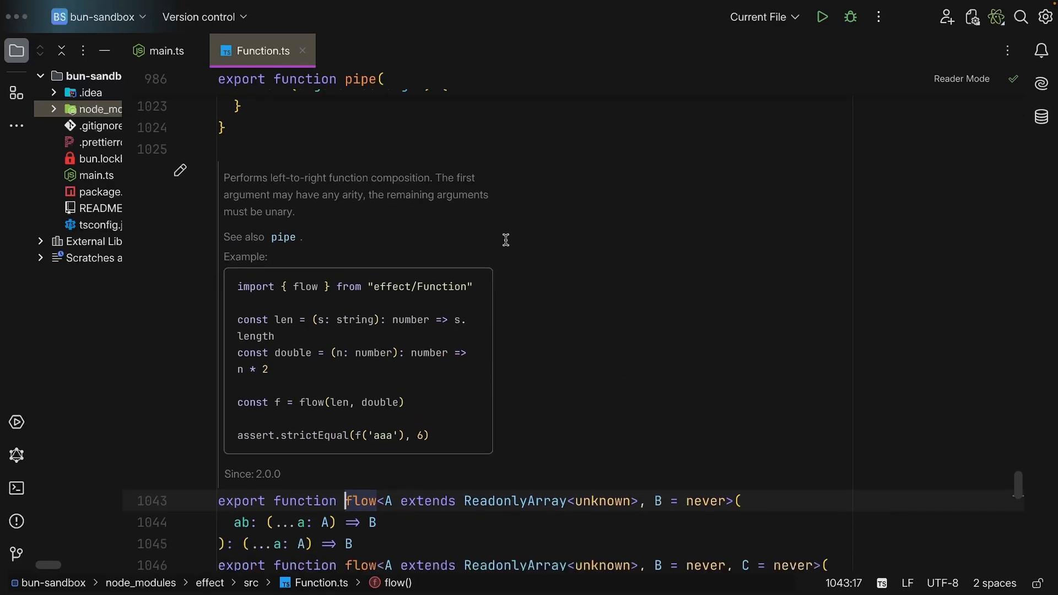
# Step: Scroll through flow's definition in Function.ts and return to main.ts
pyautogui.scroll(-3)
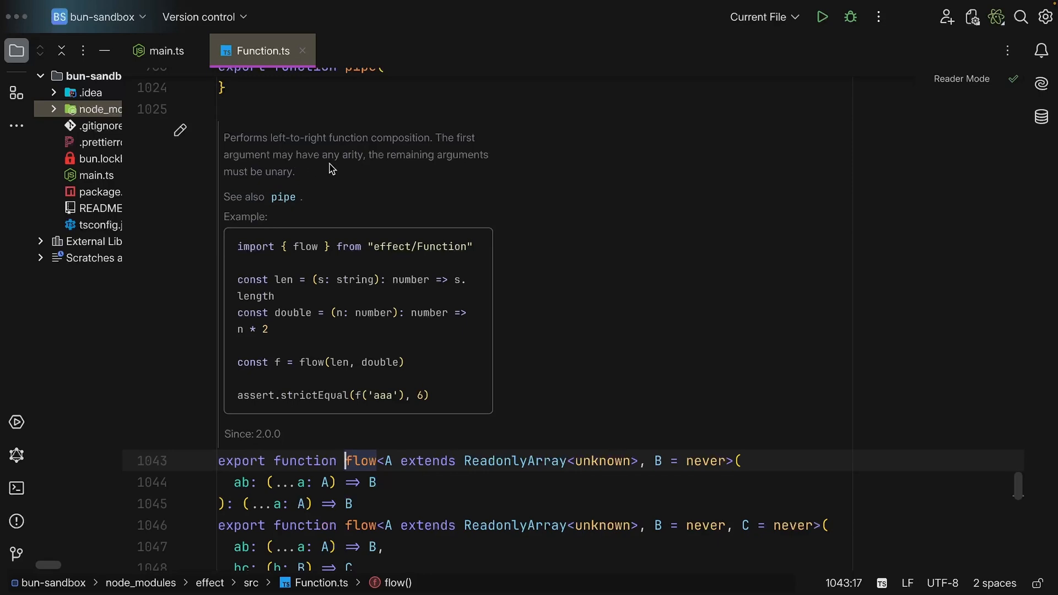
pyautogui.moveTo(316, 175)
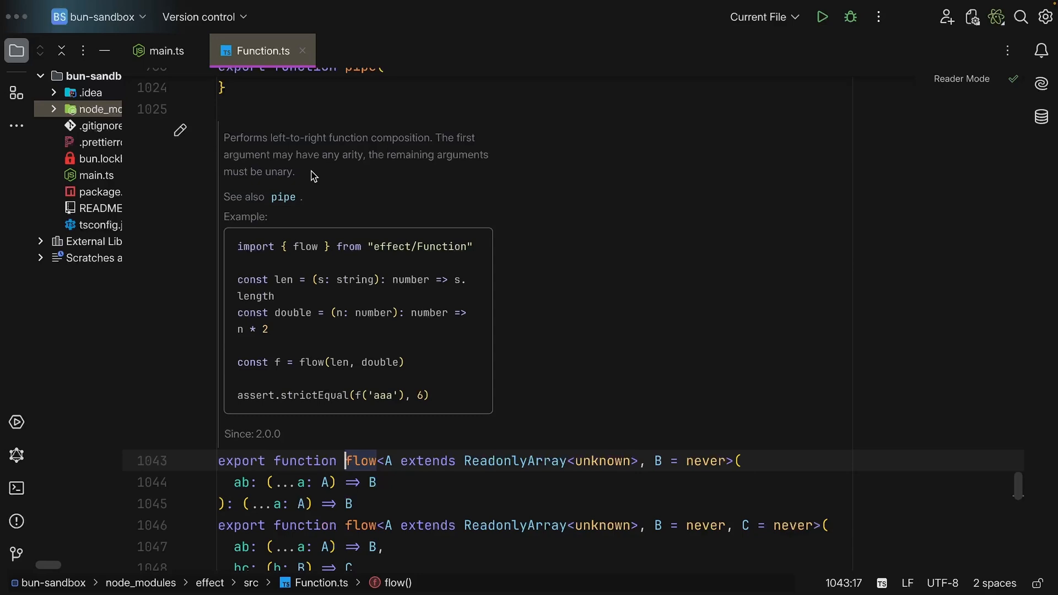
pyautogui.scroll(-3)
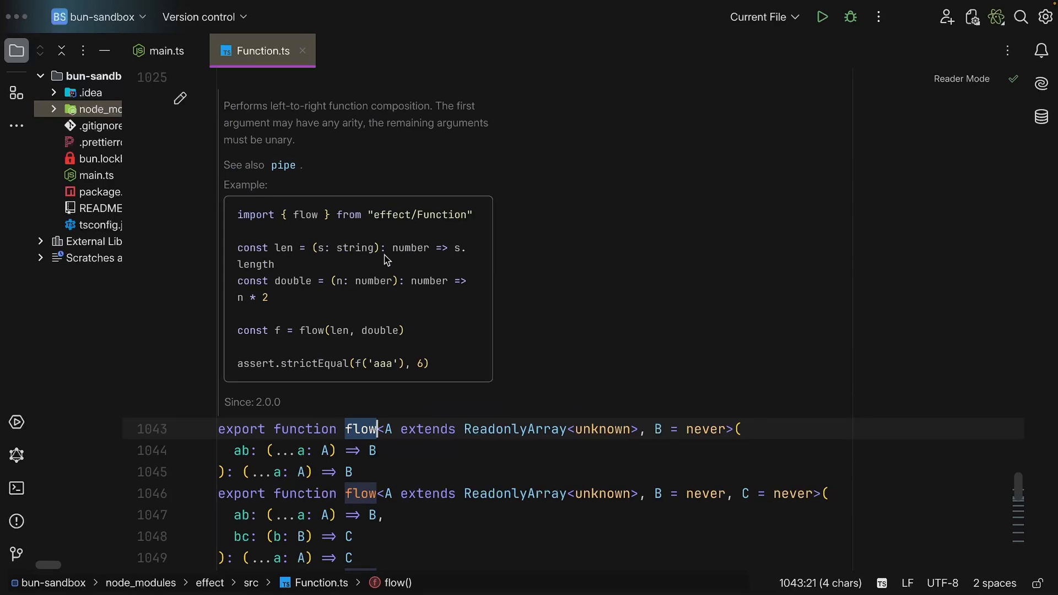
pyautogui.click(162, 50)
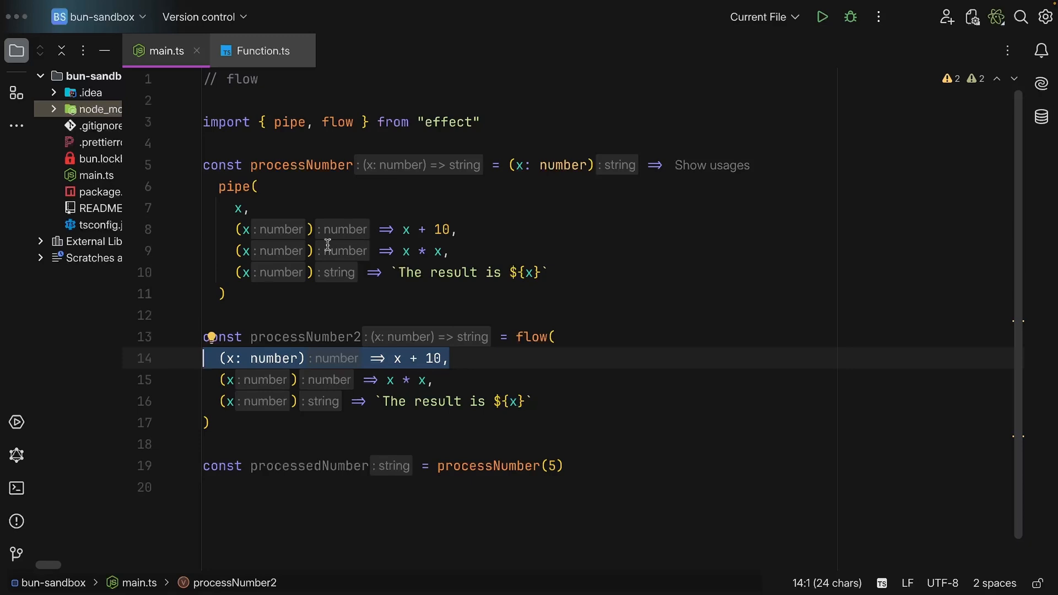
# Step: Add a b: number parameter to processNumber2's first arrow function
pyautogui.write(', b:')
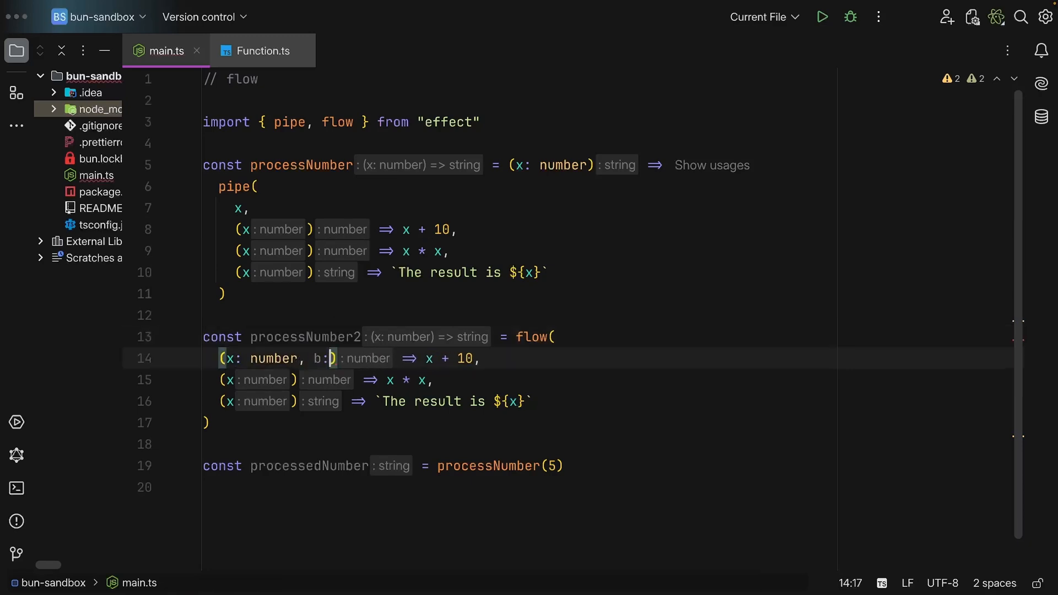
pyautogui.write('number')
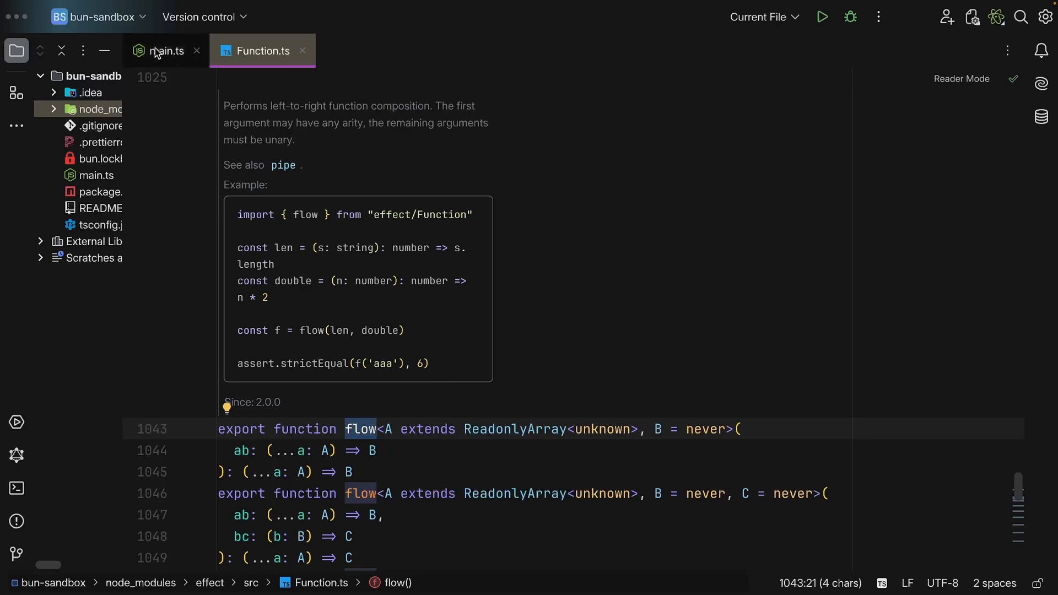
pyautogui.click(163, 51)
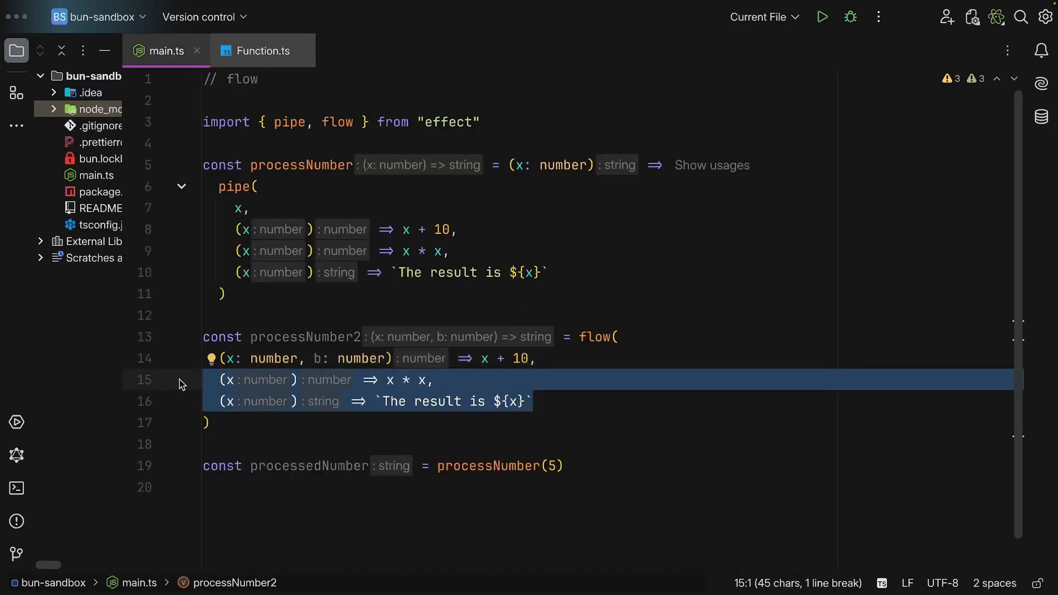
pyautogui.click(228, 380)
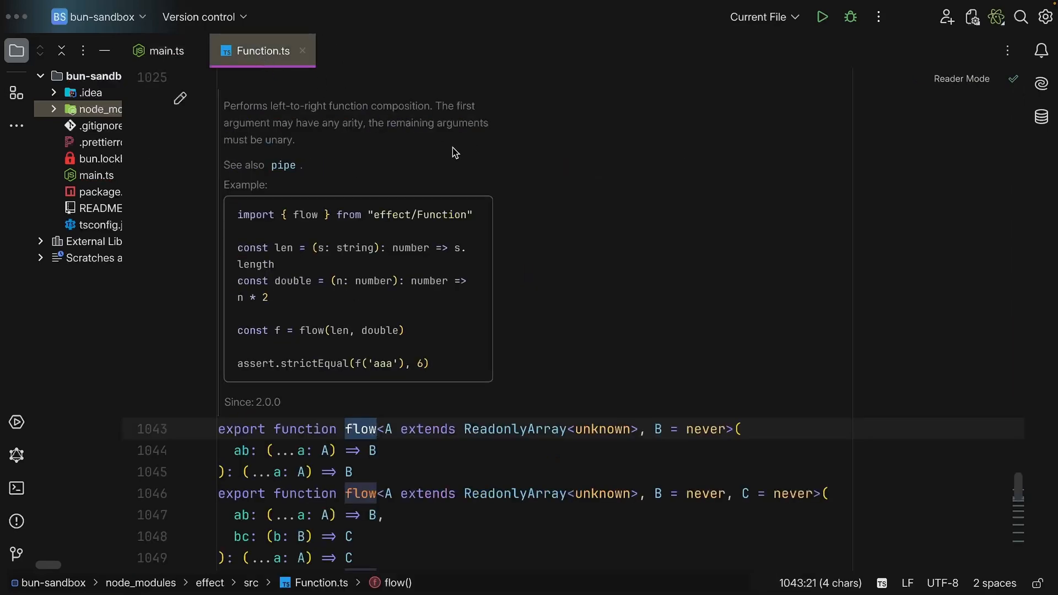
pyautogui.scroll(-3)
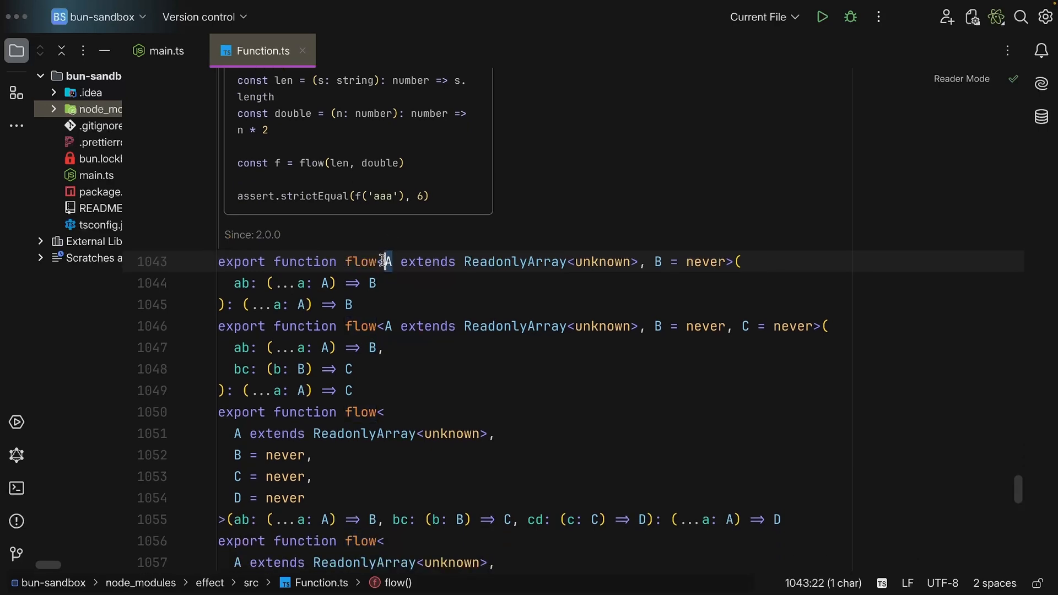
pyautogui.doubleClick(515, 262)
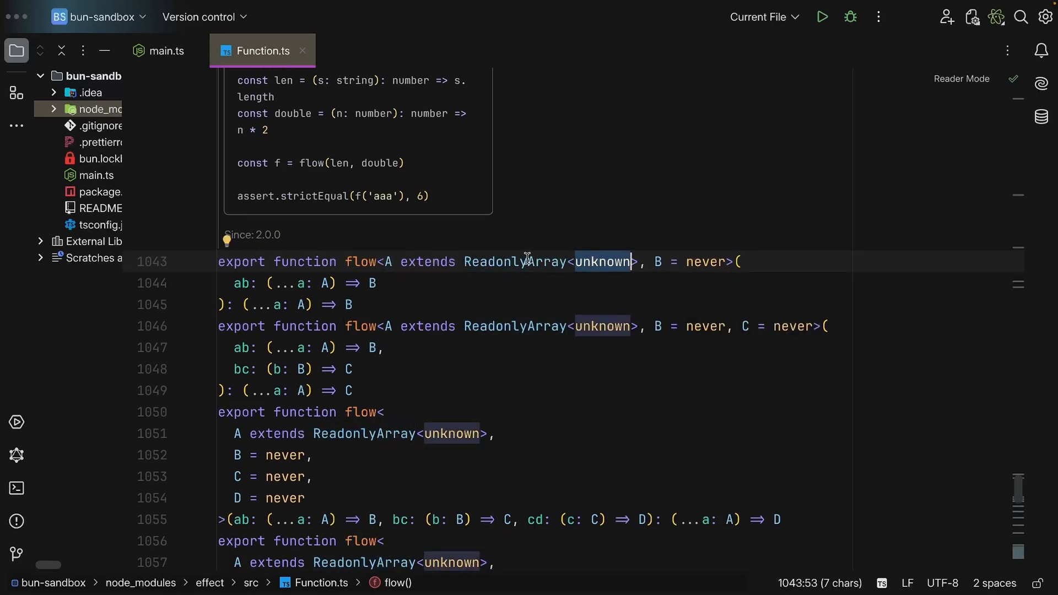
pyautogui.doubleClick(516, 262)
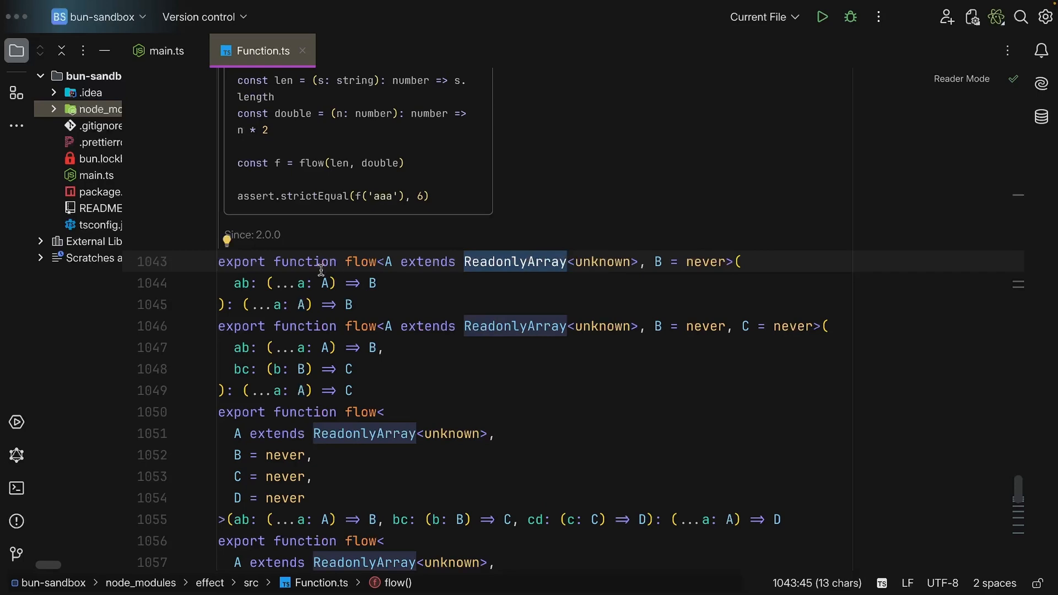
pyautogui.click(271, 283)
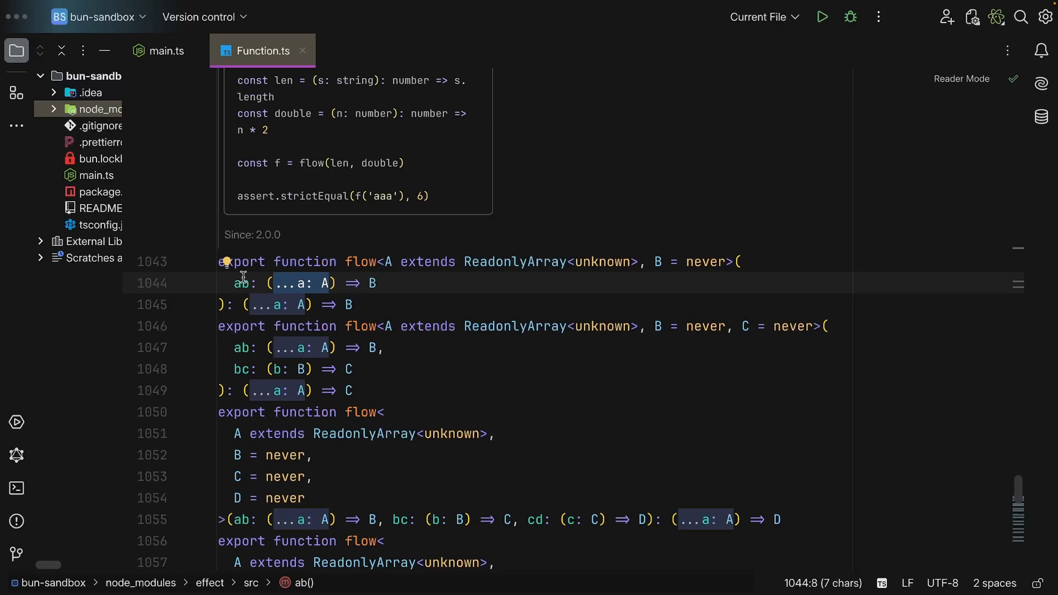
pyautogui.click(371, 283)
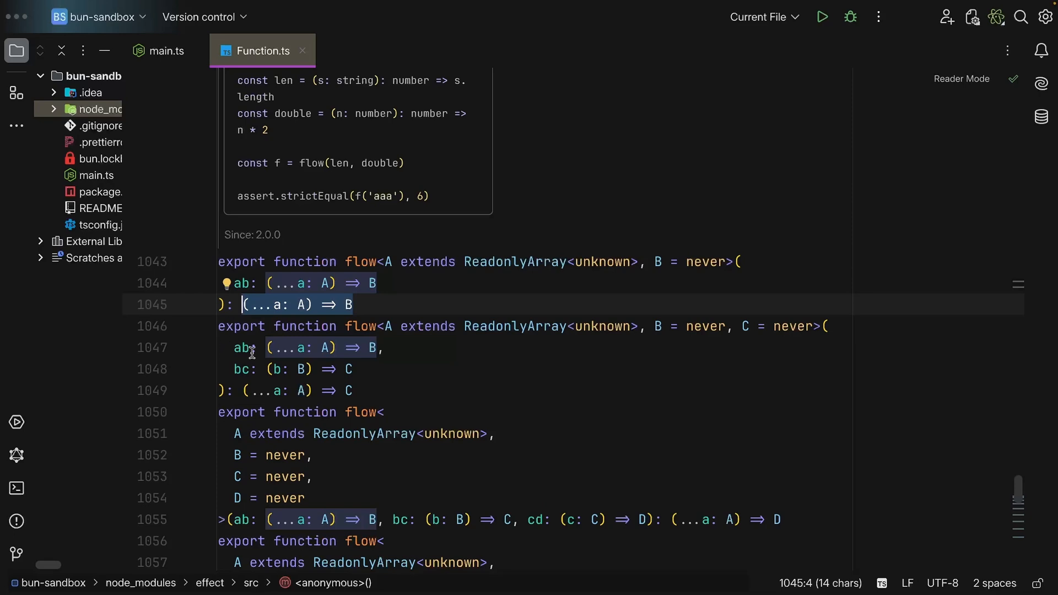
pyautogui.moveTo(413, 354)
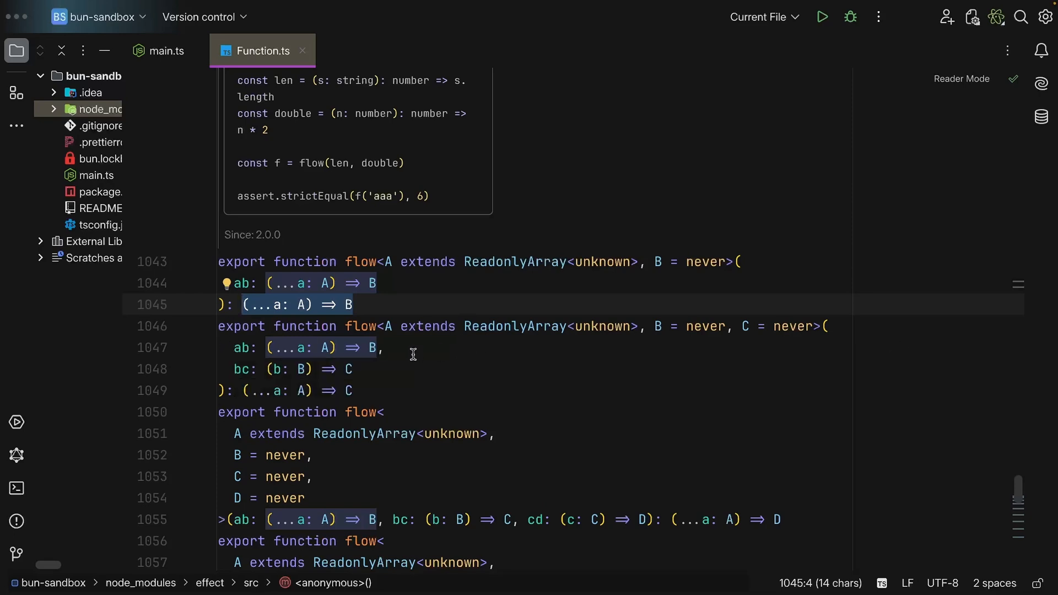
pyautogui.click(292, 348)
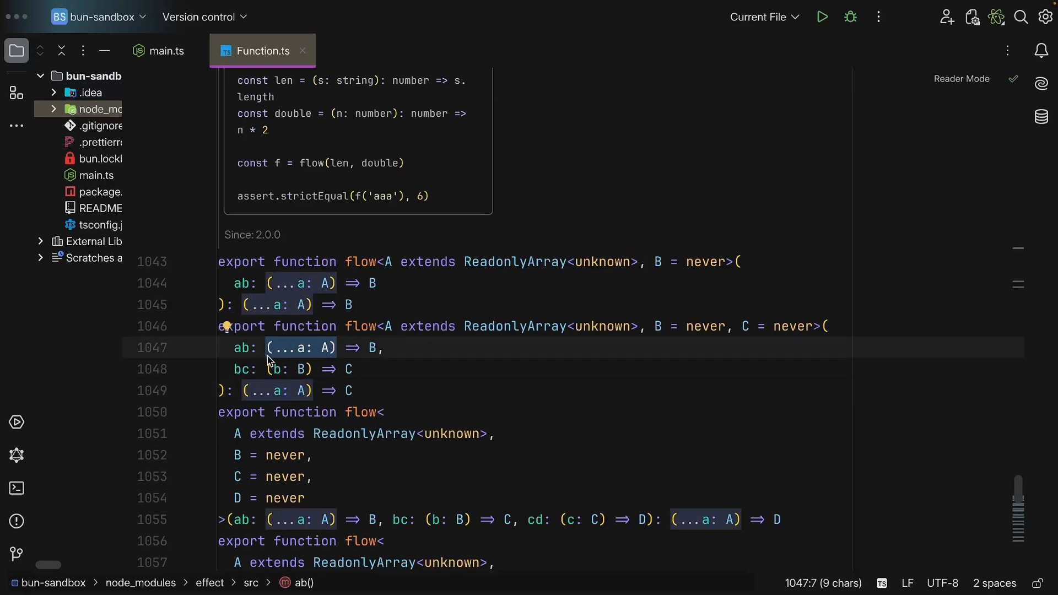
pyautogui.scroll(-3)
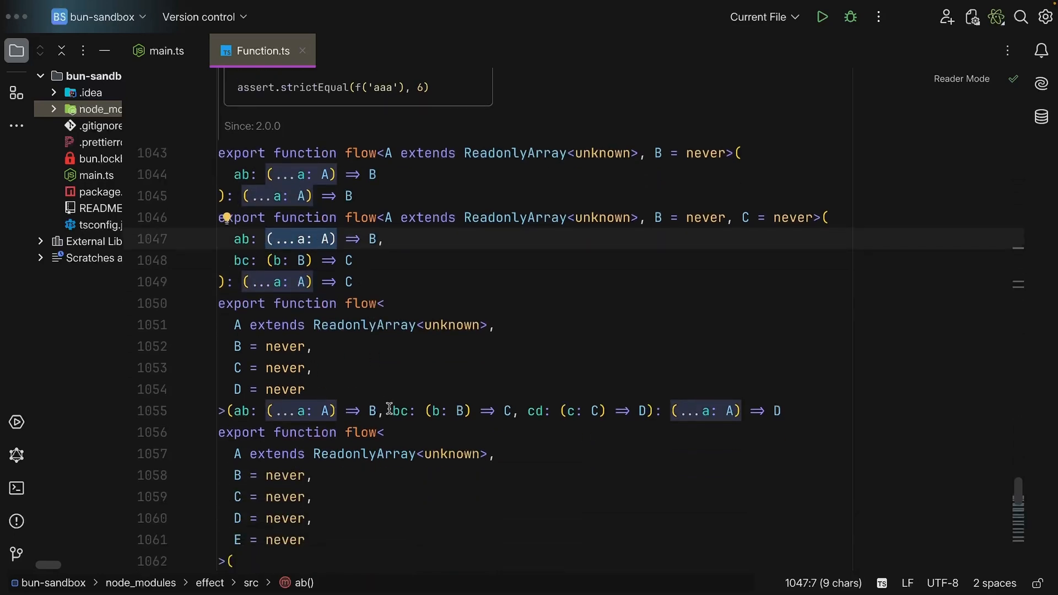
pyautogui.moveTo(361, 391)
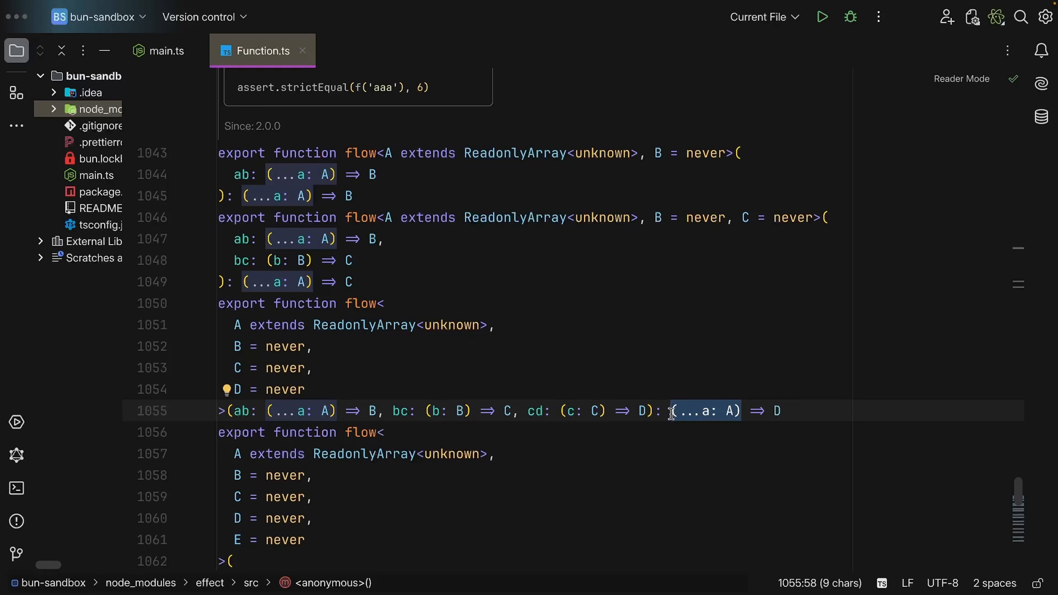
pyautogui.click(162, 51)
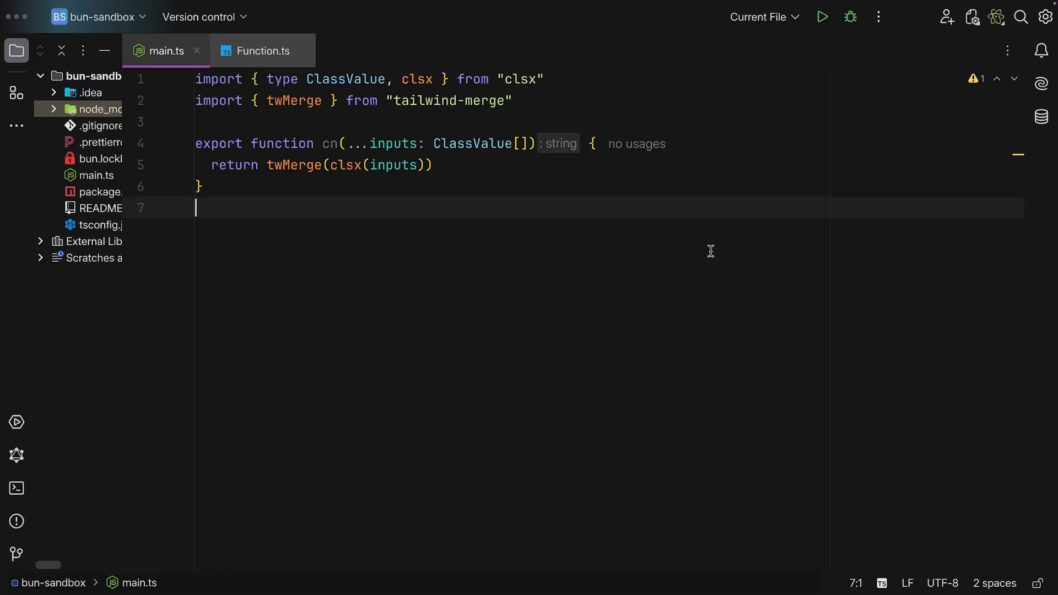
pyautogui.moveTo(350, 165)
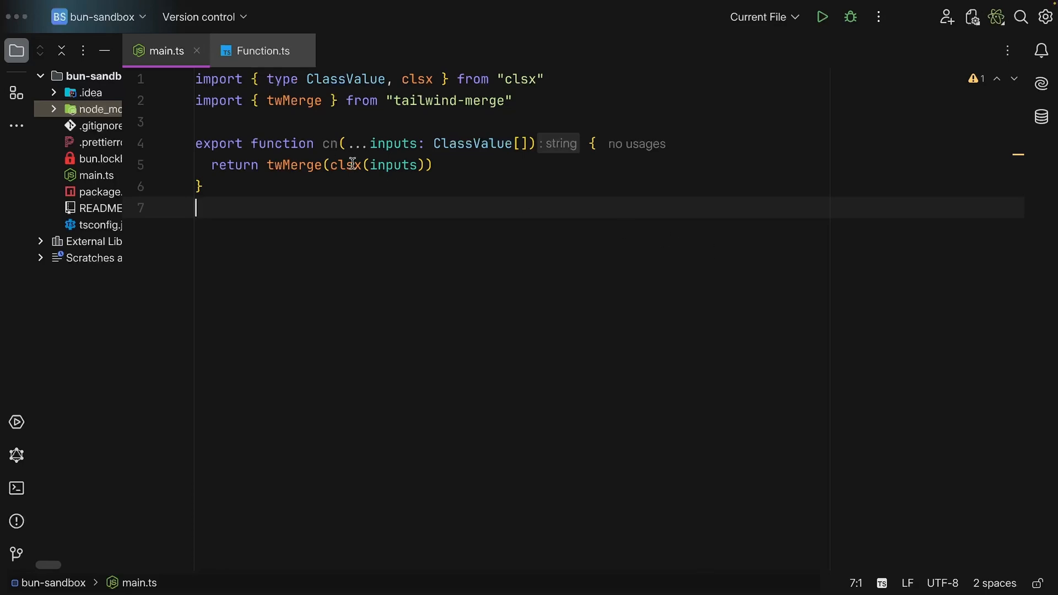
pyautogui.moveTo(324, 148)
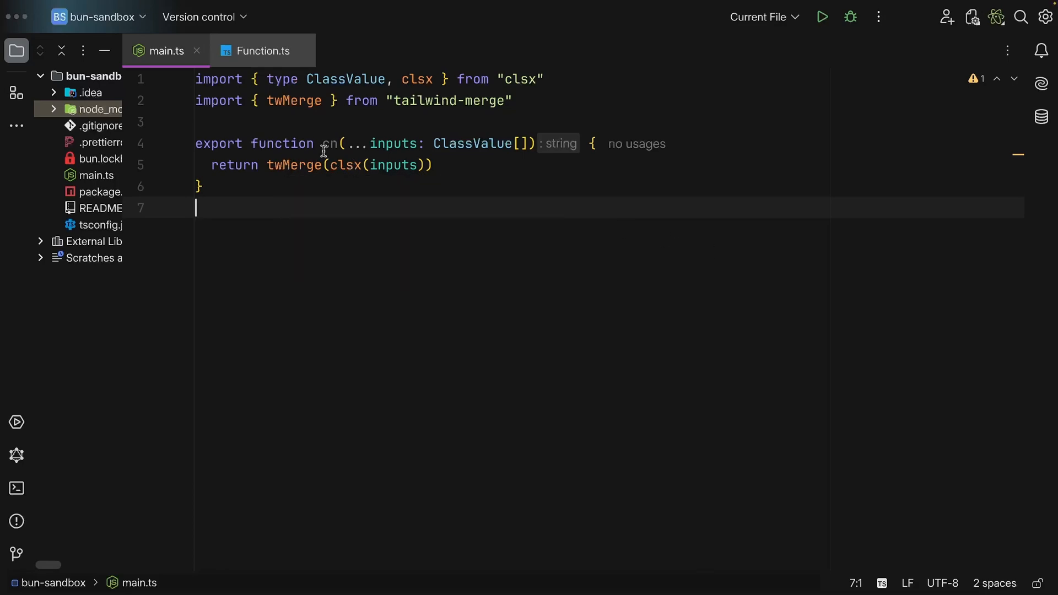
# Step: Make cn return pipe(inputs, clsx, twMerge), autocompleting pipe and clsx
pyautogui.doubleClick(346, 165)
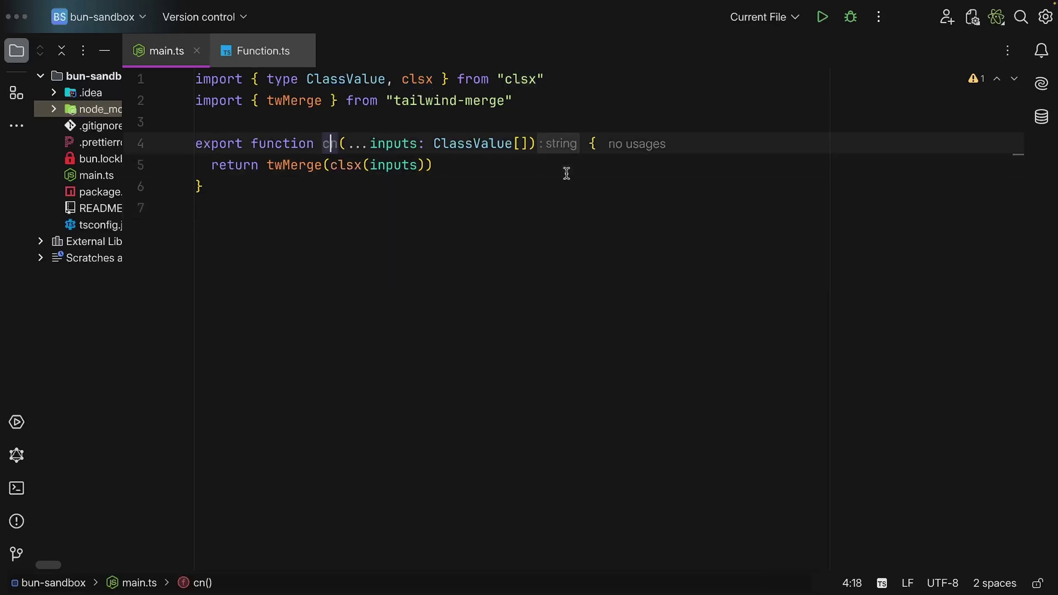
pyautogui.write('pipe(')
pyautogui.write('in')
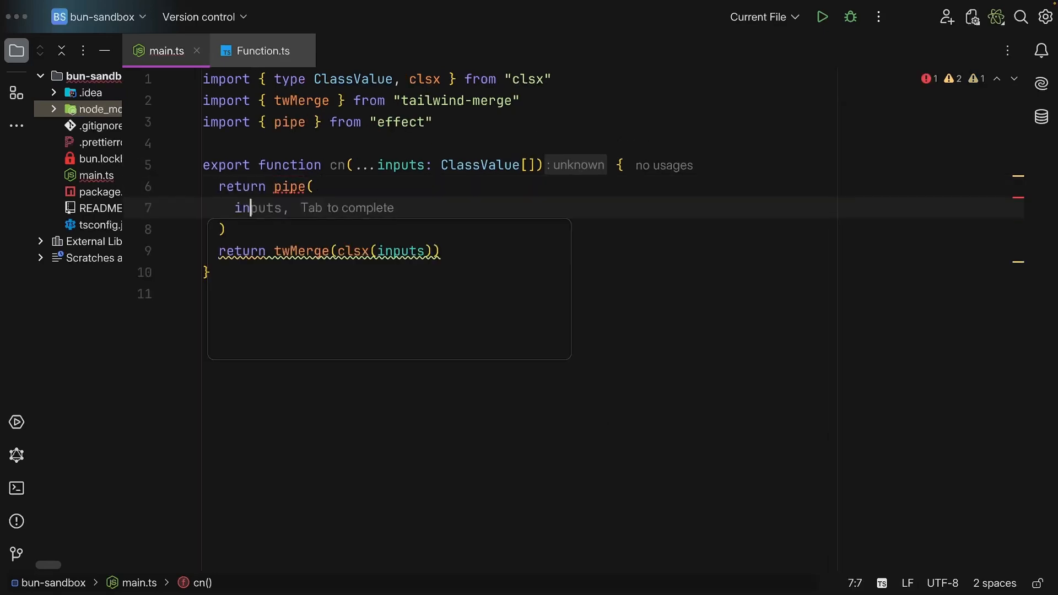
pyautogui.write('clsx,')
pyautogui.write('twMerge,')
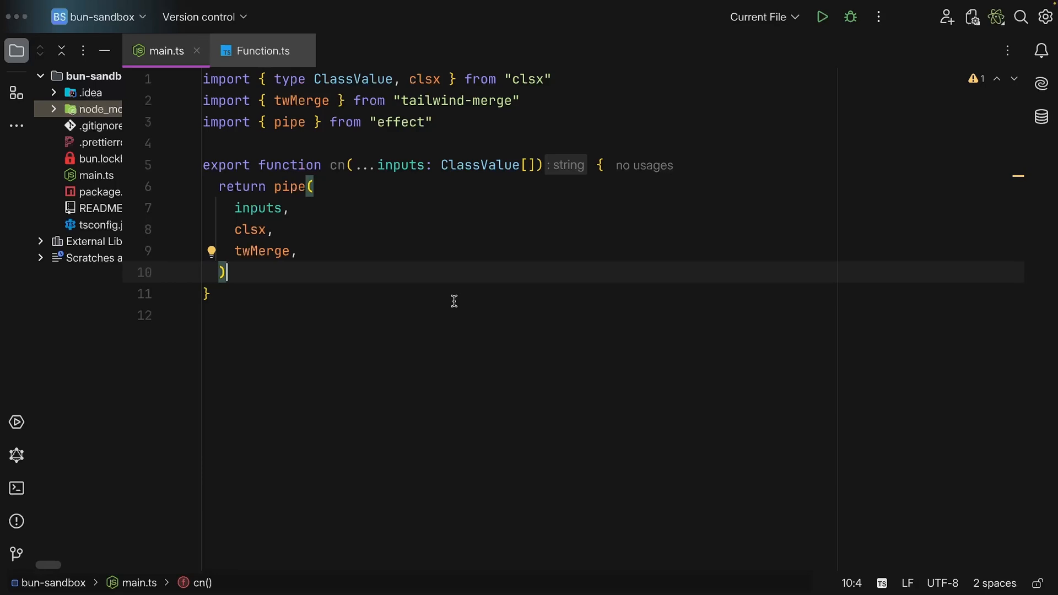
pyautogui.moveTo(433, 66)
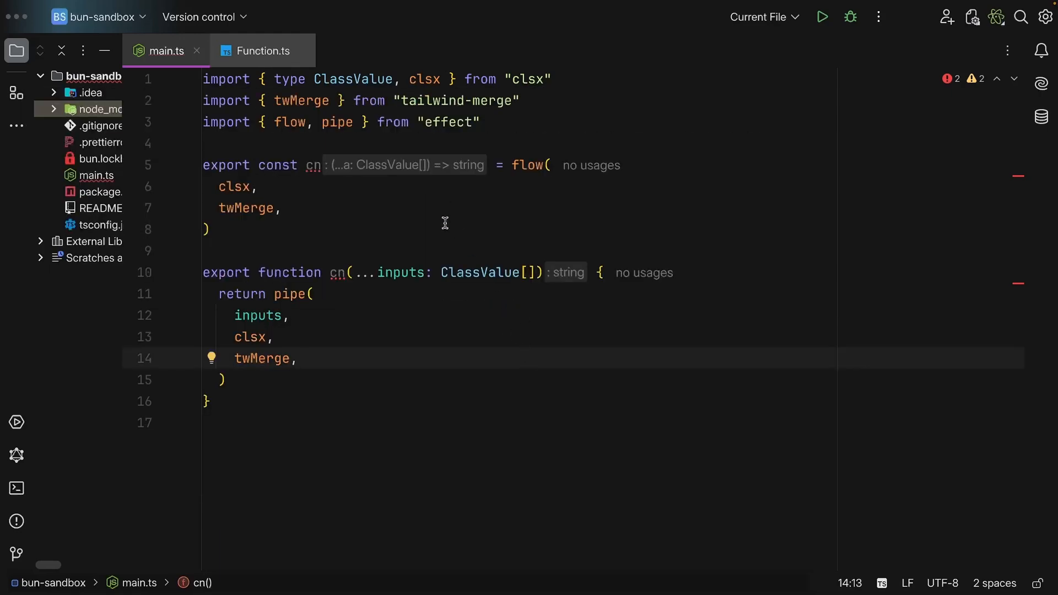
pyautogui.moveTo(335, 268)
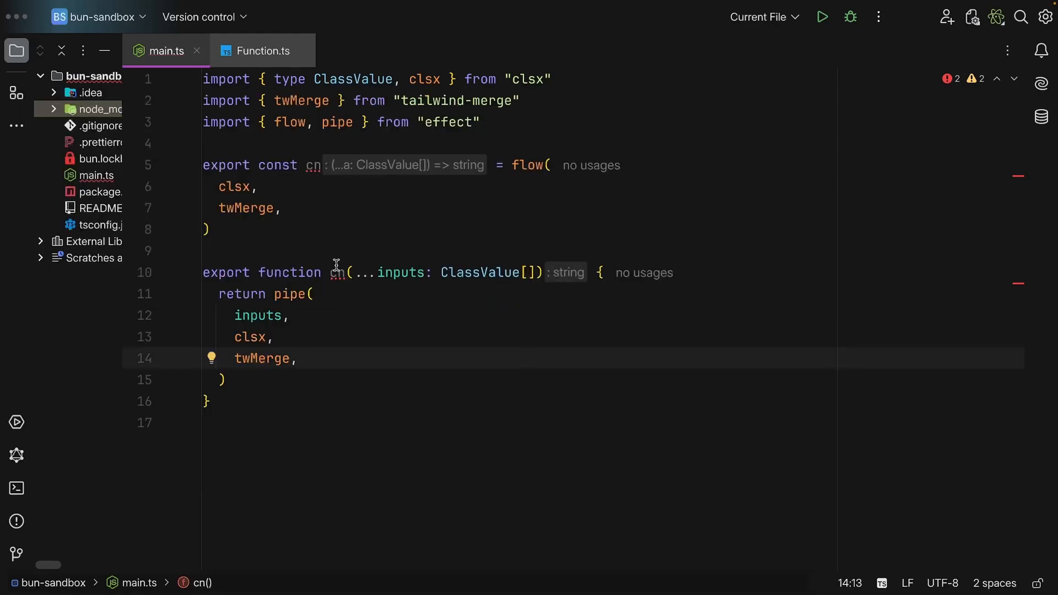
pyautogui.moveTo(336, 272)
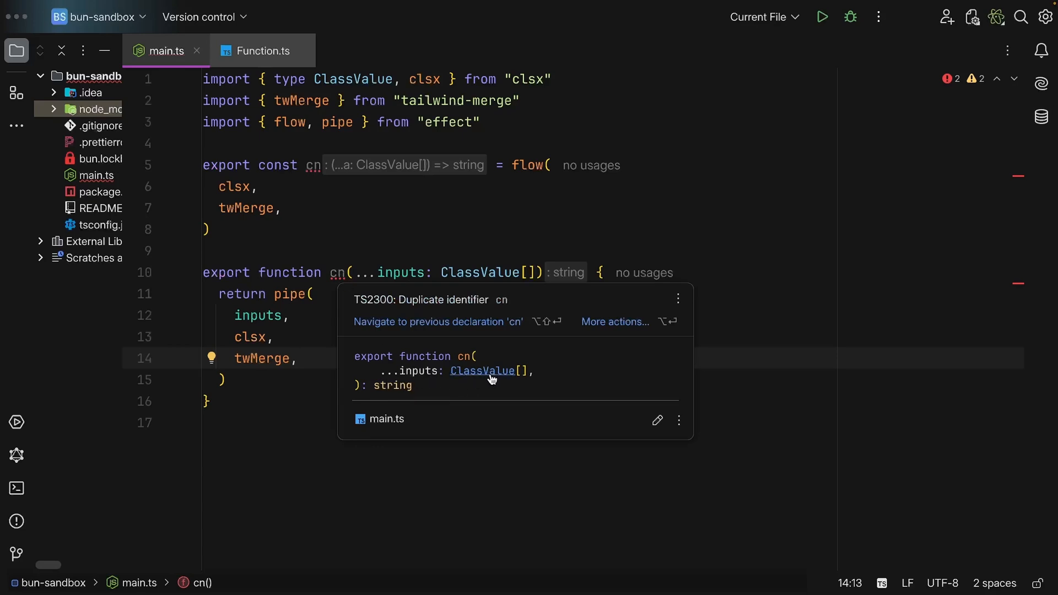
pyautogui.moveTo(350, 191)
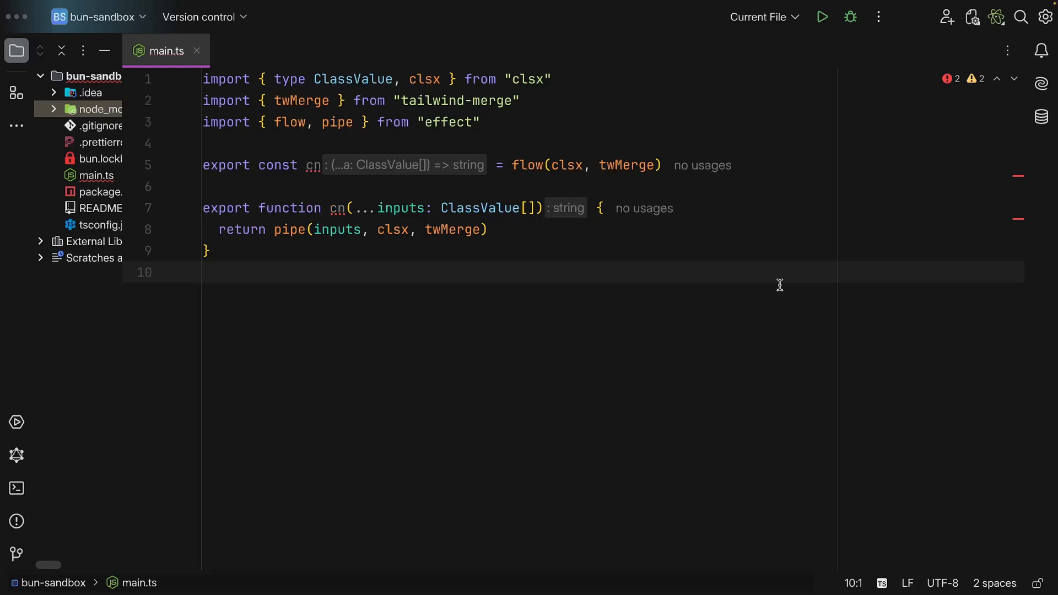
# Step: Place the cursor at the end of main.ts, leaving both one-line cn declarations
pyautogui.click(209, 273)
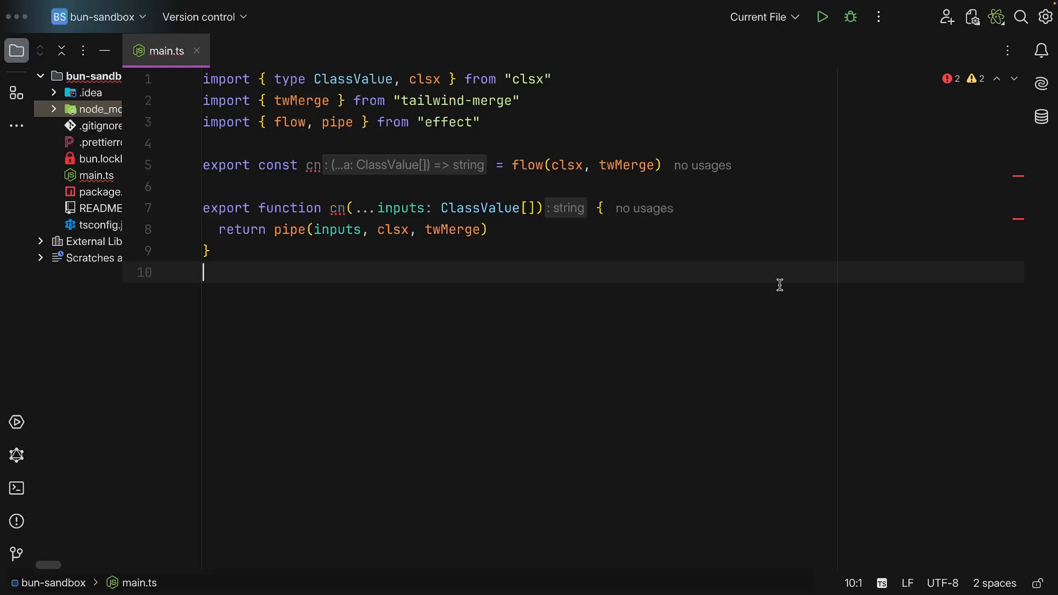